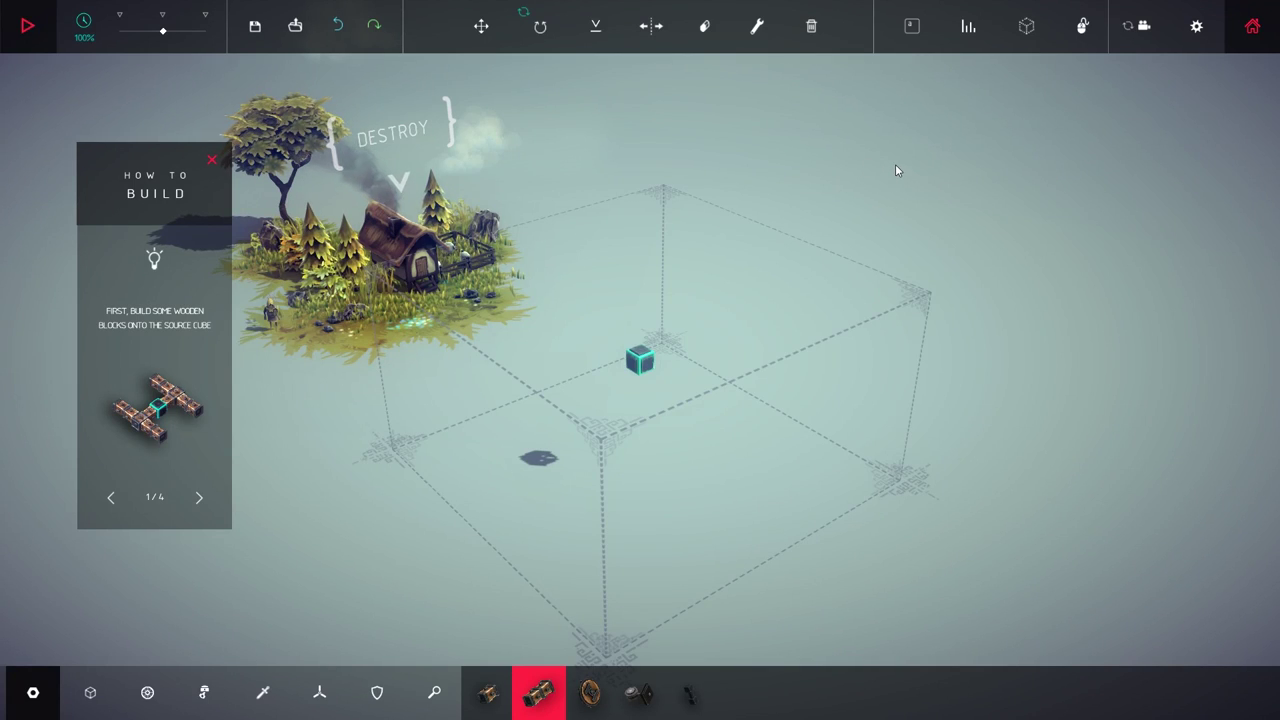
pyautogui.moveTo(904, 159)
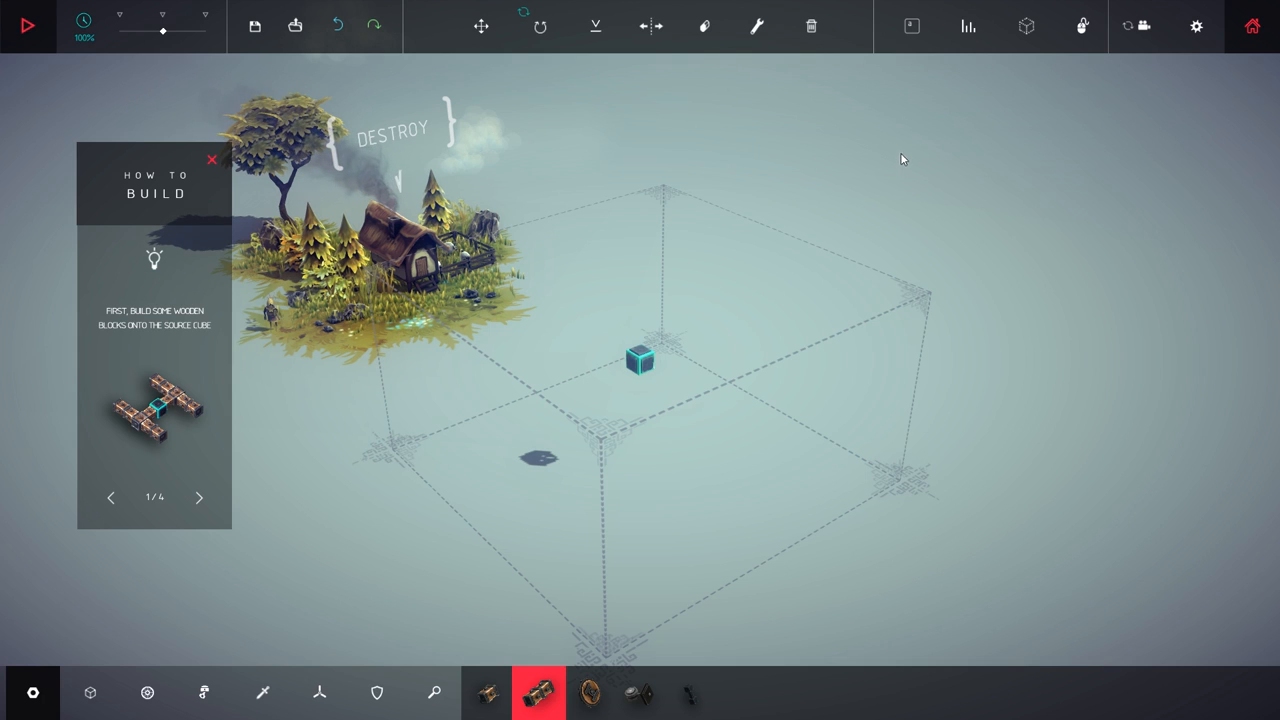
pyautogui.moveTo(639, 288)
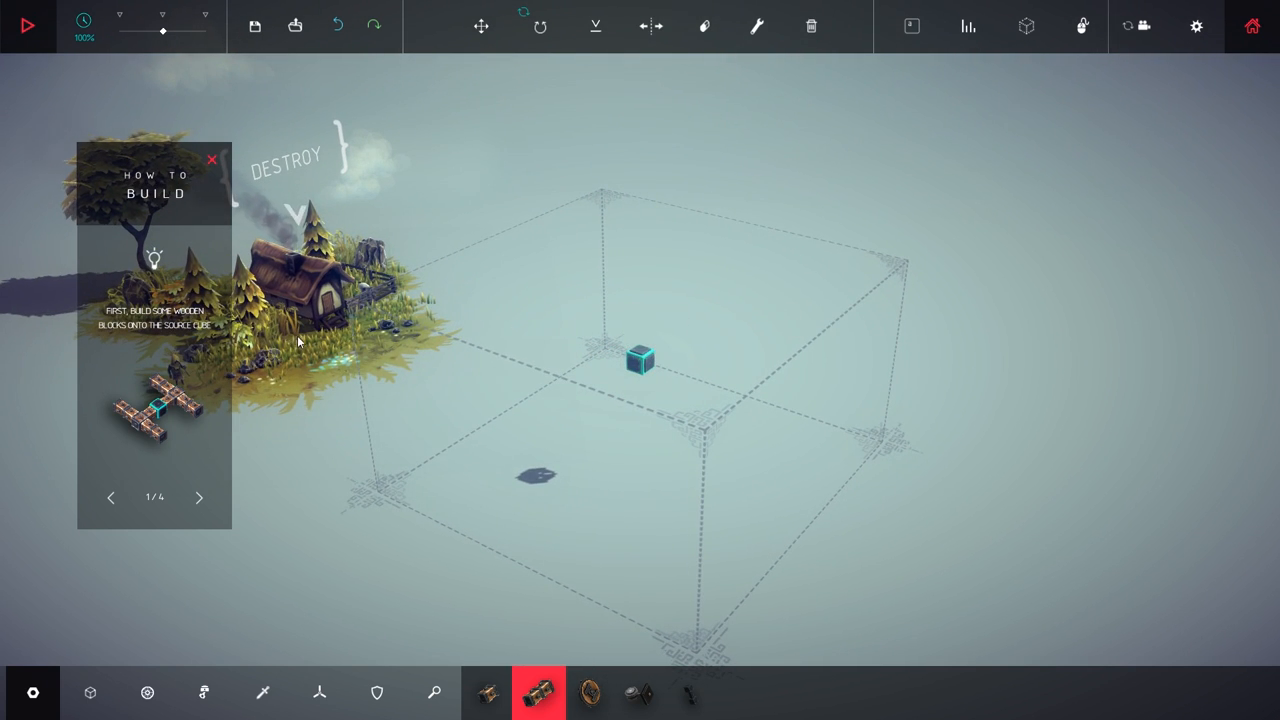
pyautogui.moveTo(503, 422)
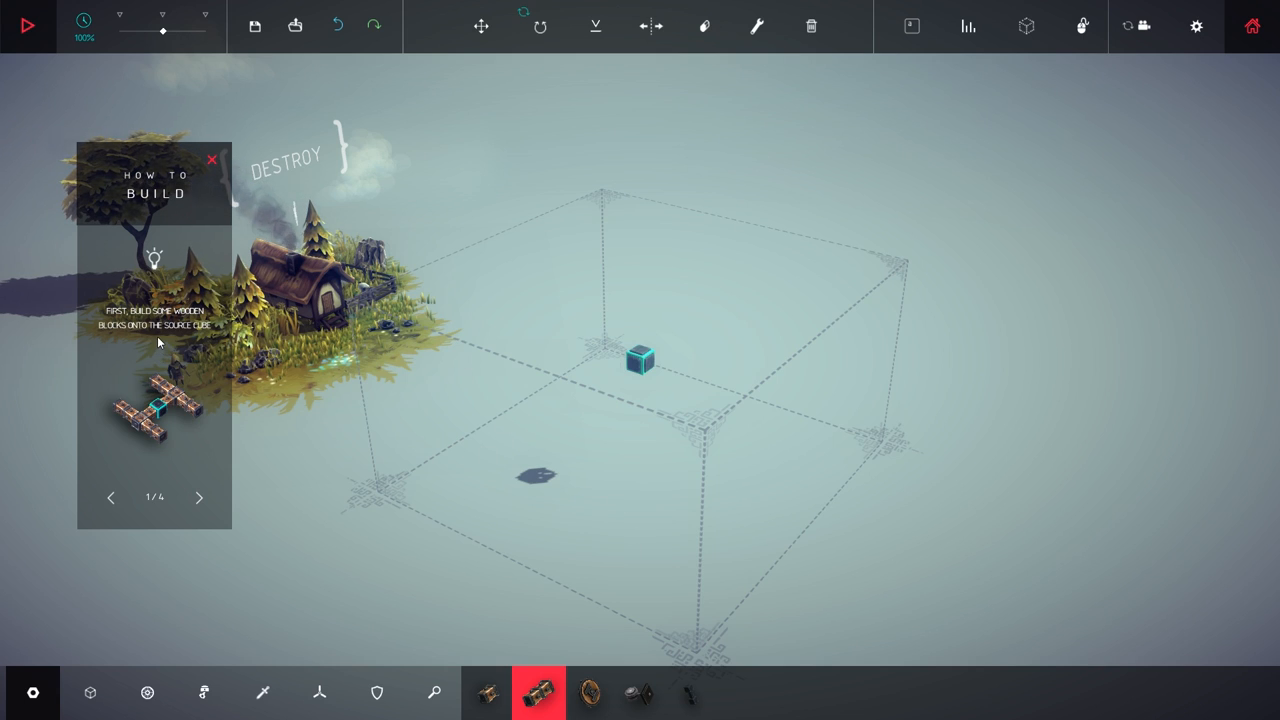
pyautogui.moveTo(511, 442)
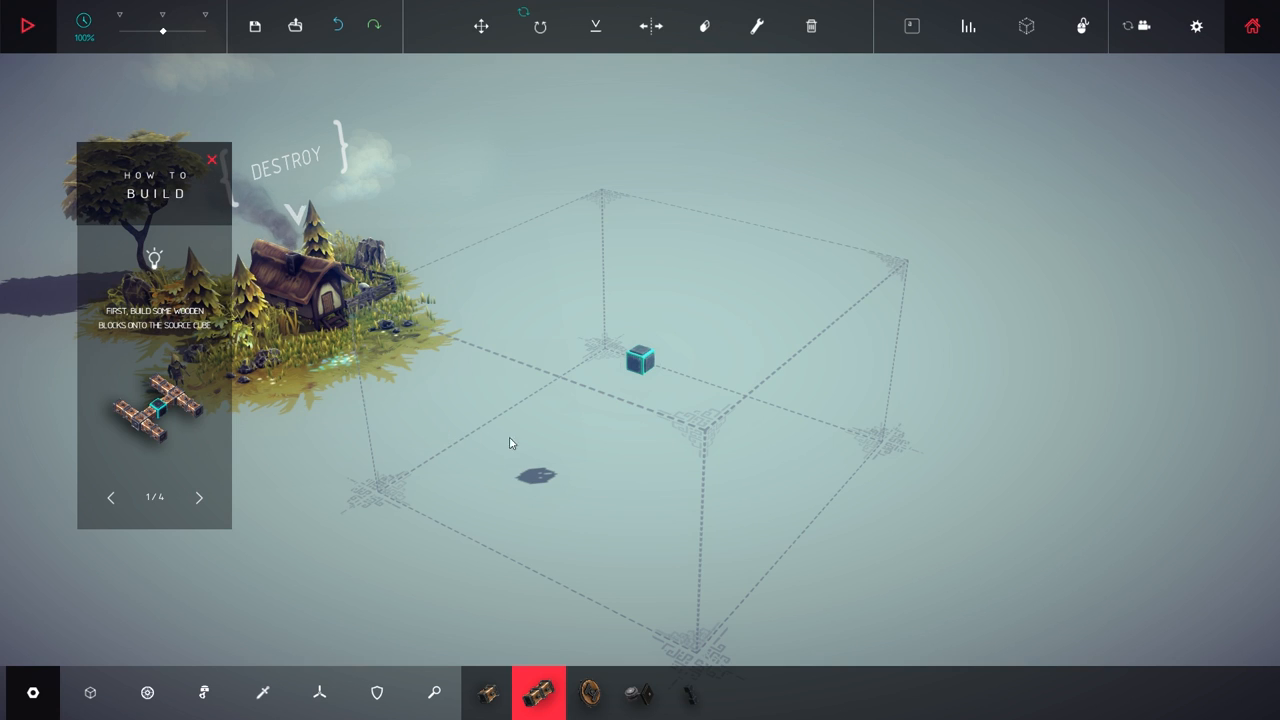
pyautogui.moveTo(538, 689)
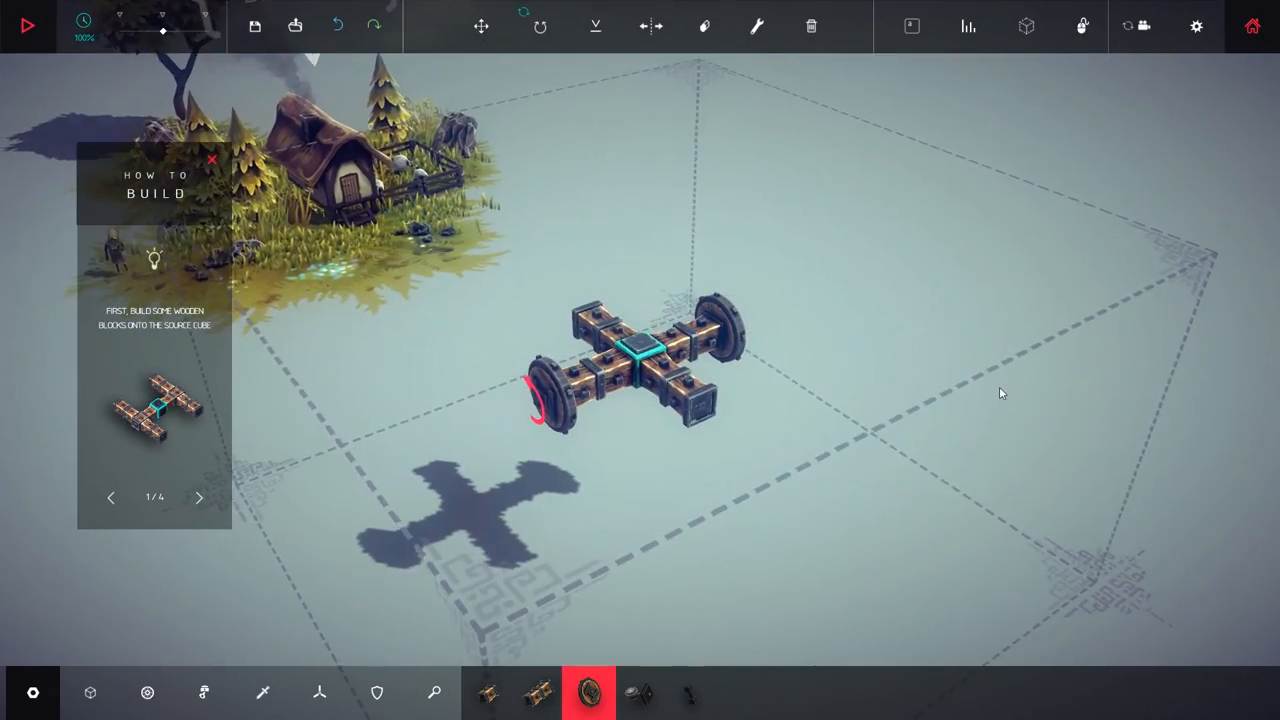
# Attach another wheel to the wooden block cross
pyautogui.click(198, 498)
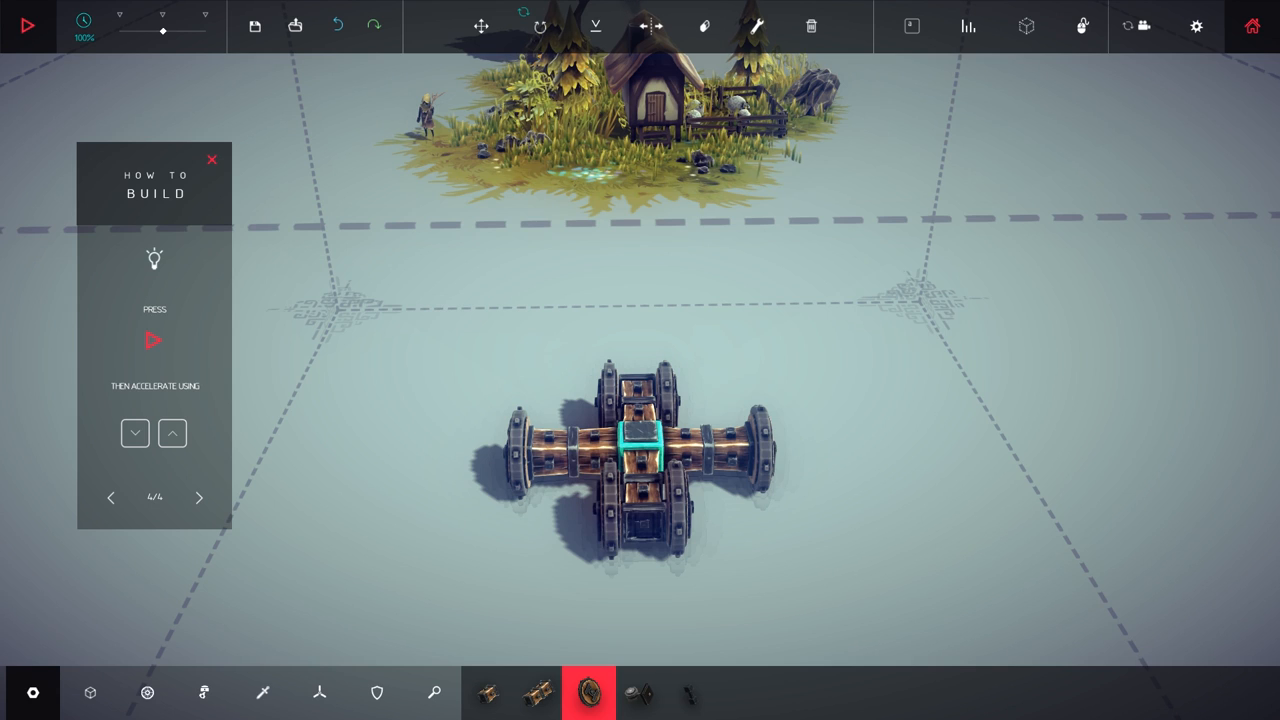
# Dismiss the building tips and start the simulation to drive the cart forward
pyautogui.click(211, 159)
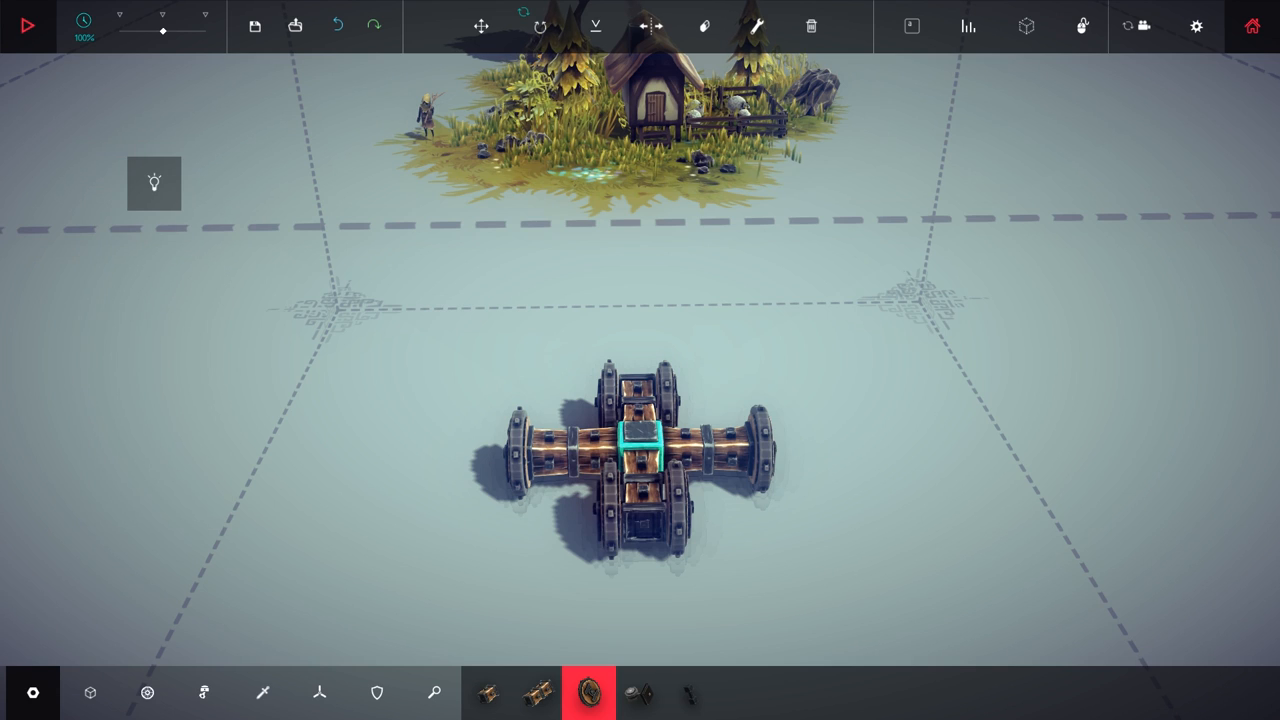
pyautogui.click(30, 24)
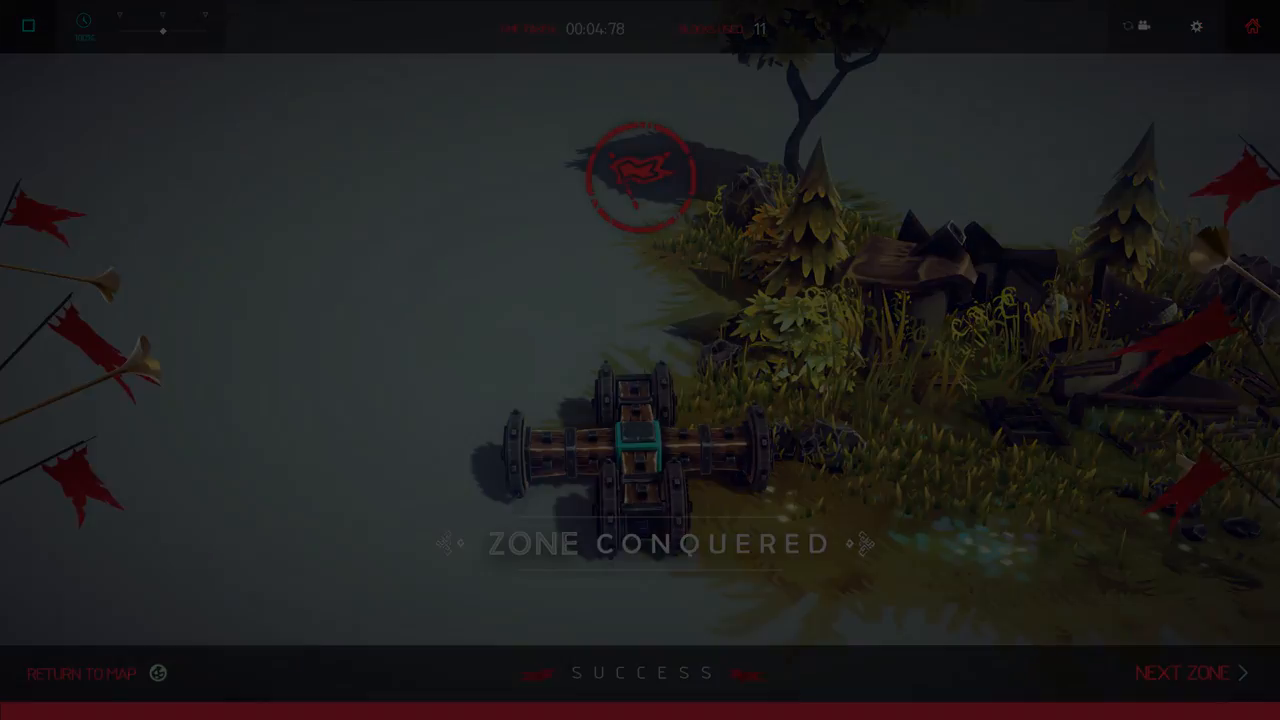
# Continue to the next zone with the wheeled cross cart loaded
pyautogui.click(1185, 673)
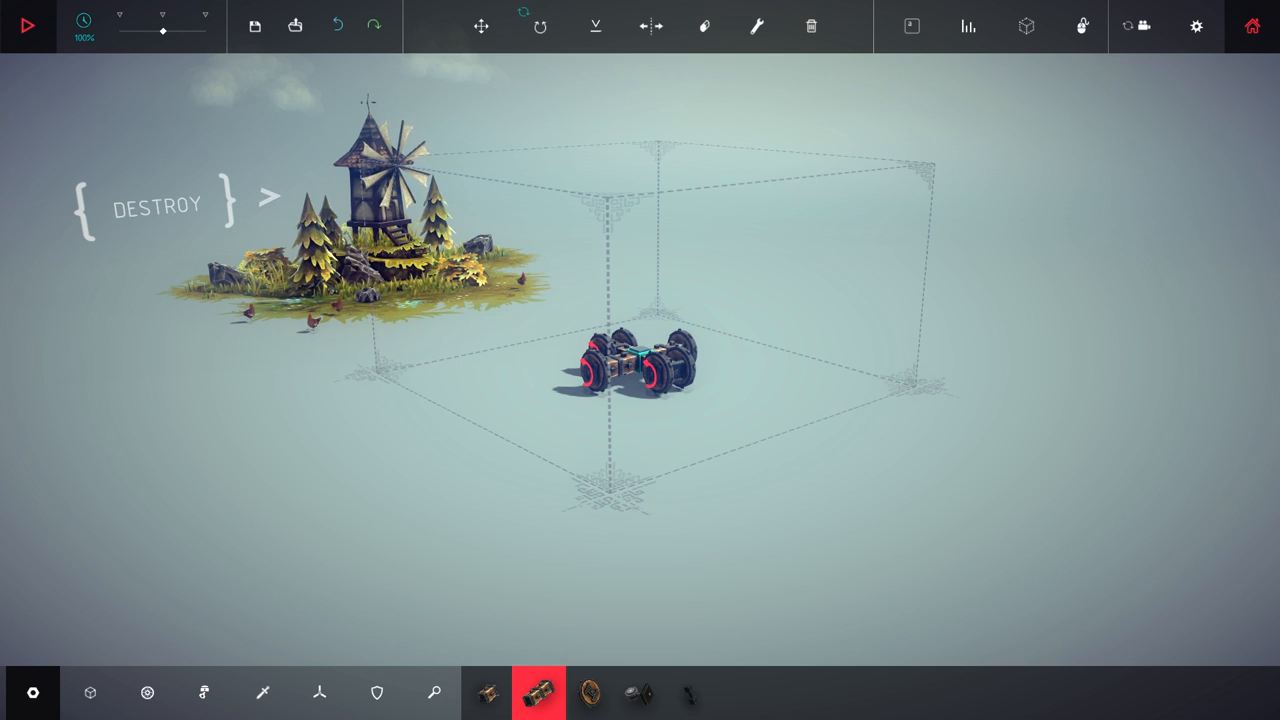
pyautogui.click(28, 26)
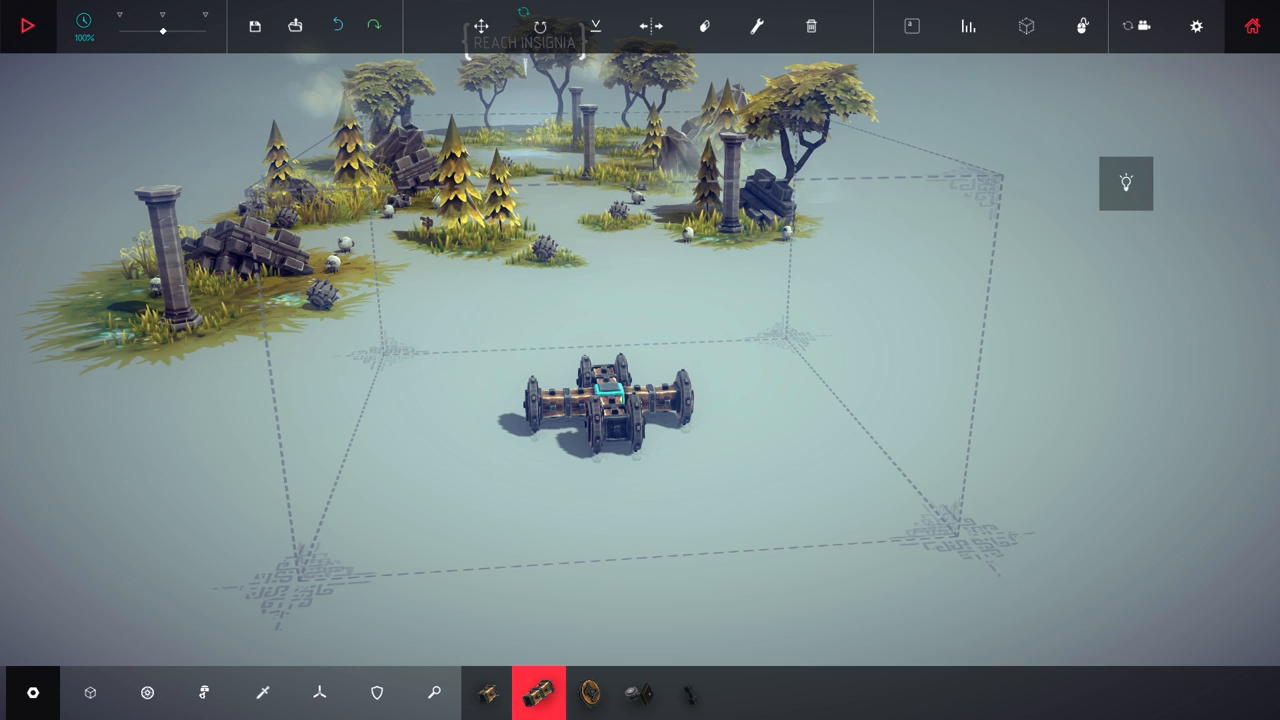
pyautogui.moveTo(811, 25)
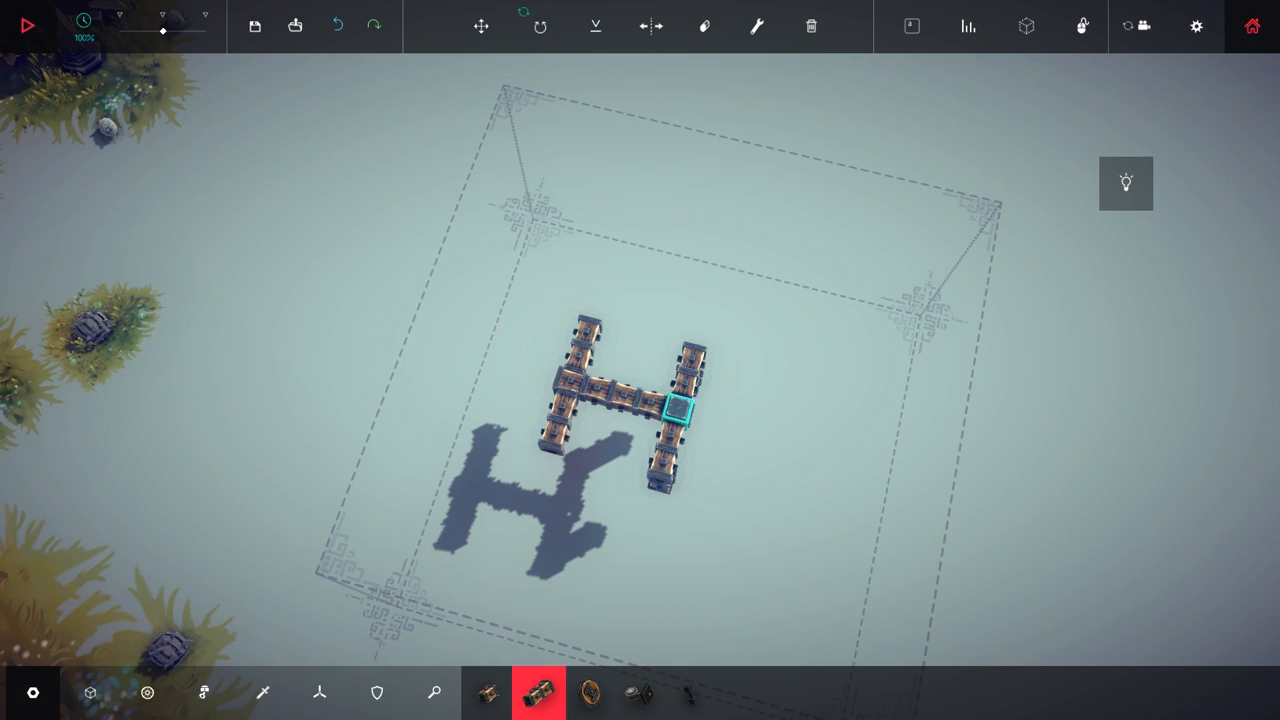
# Add wooden blocks from the block bar to grow the tower
pyautogui.click(704, 27)
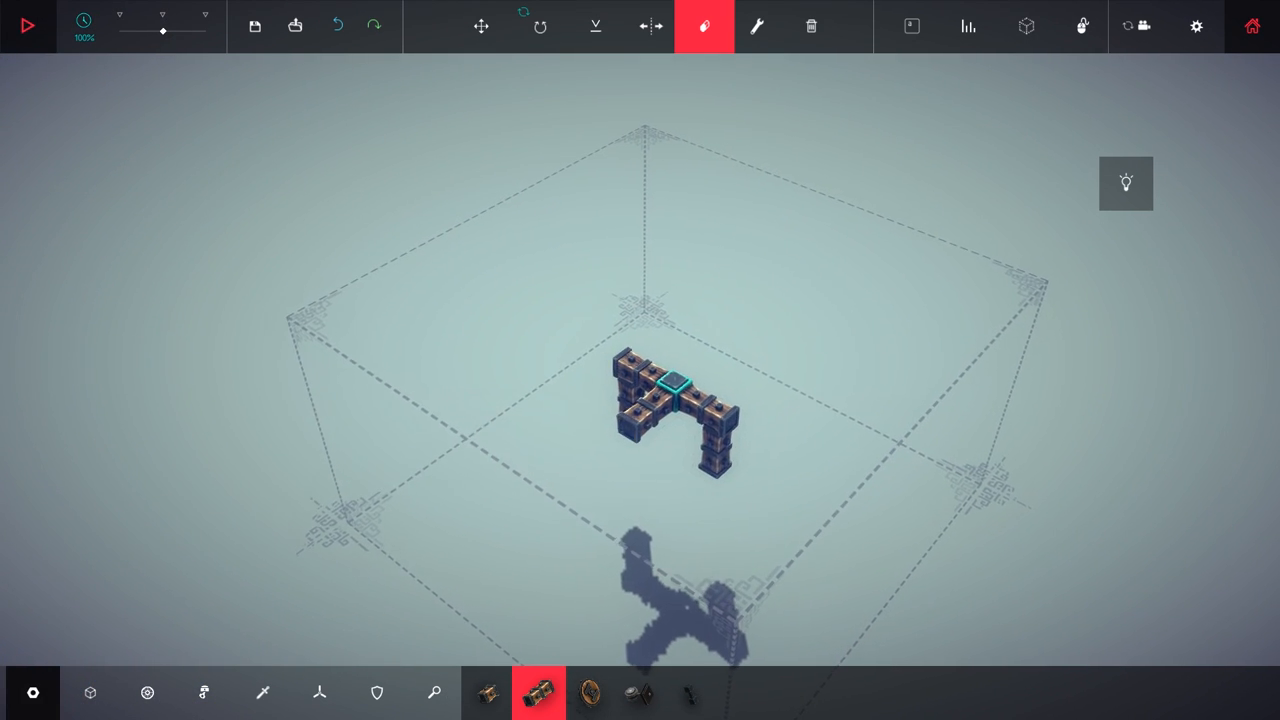
pyautogui.click(640, 694)
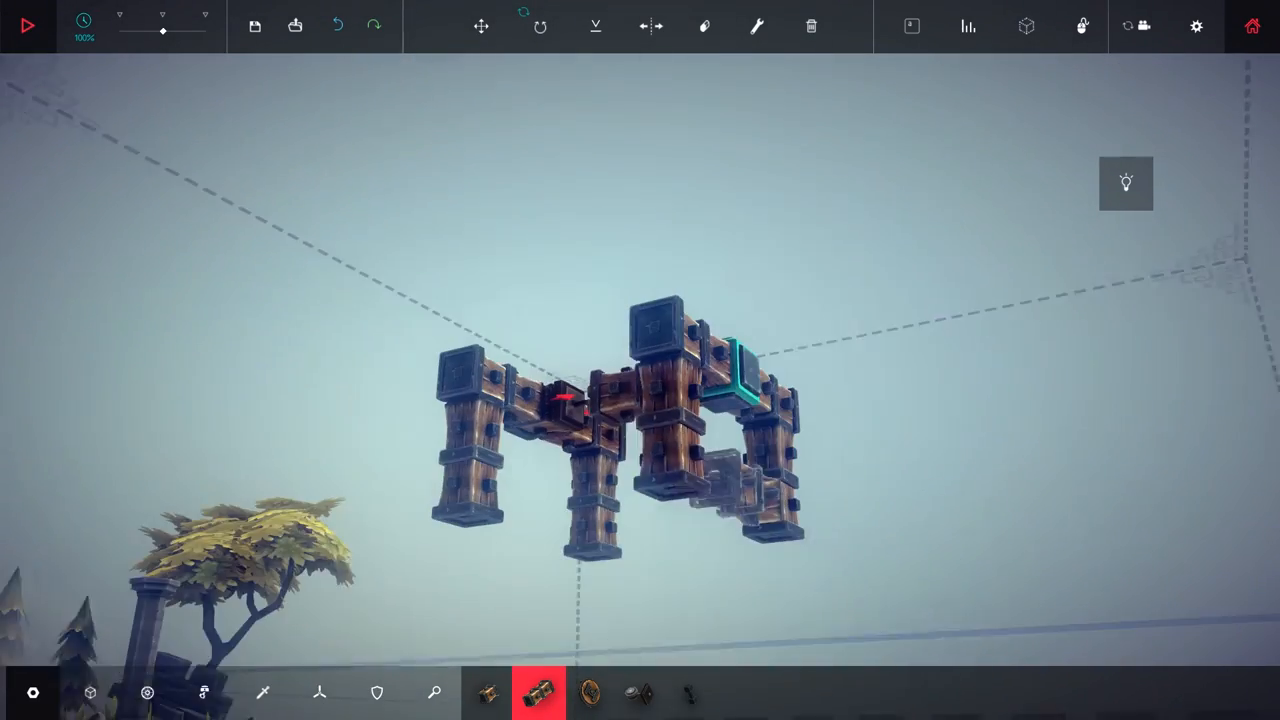
pyautogui.click(586, 688)
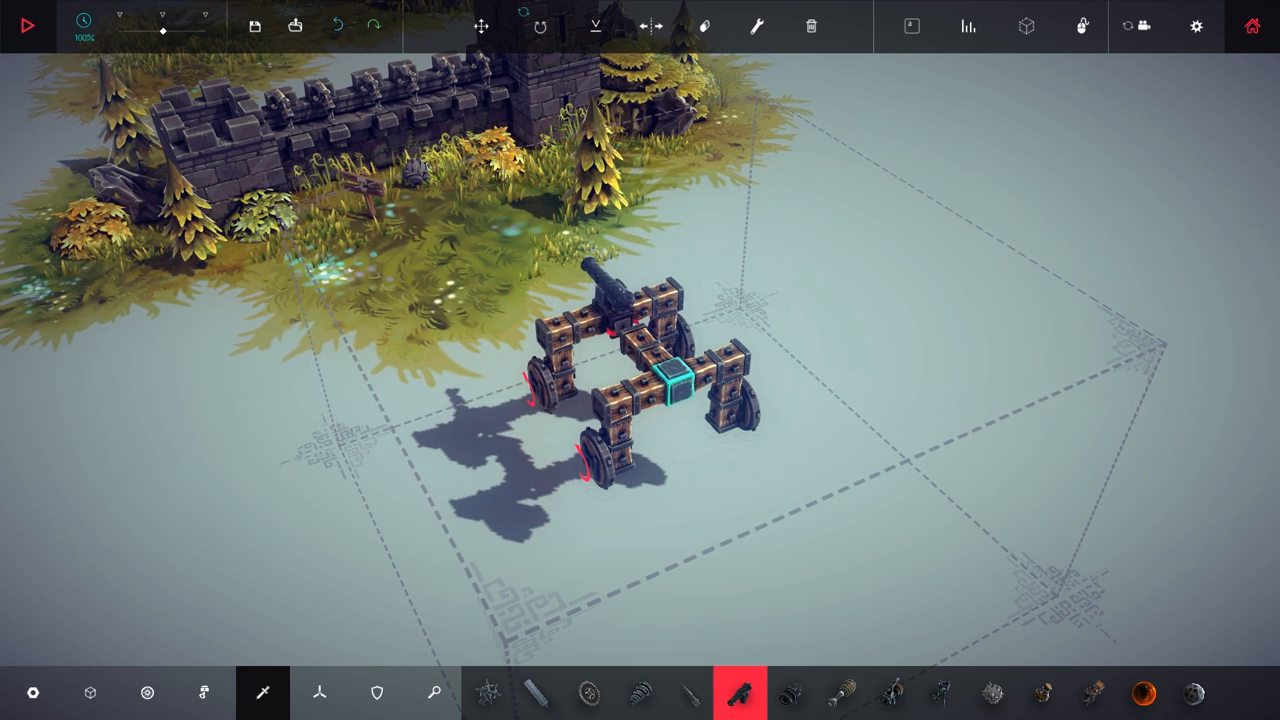
pyautogui.moveTo(1143, 692)
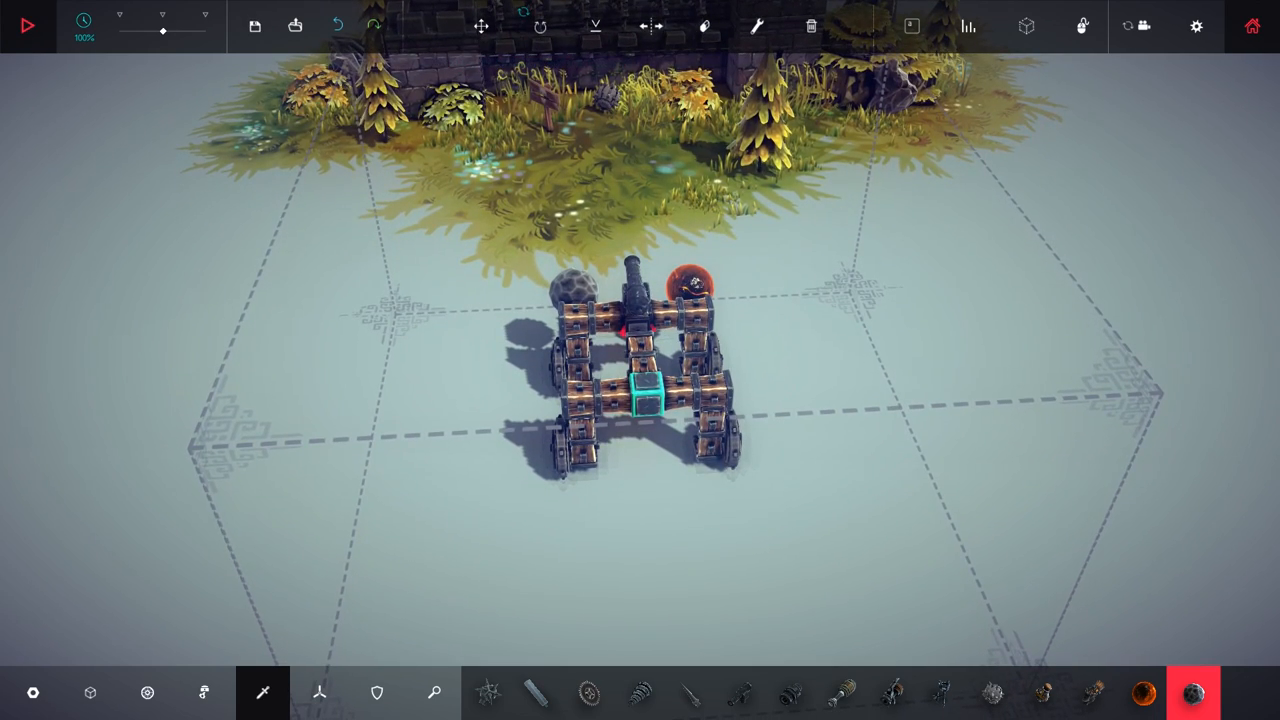
# Attach the stone ball beside the cannon and begin the test run
pyautogui.click(28, 24)
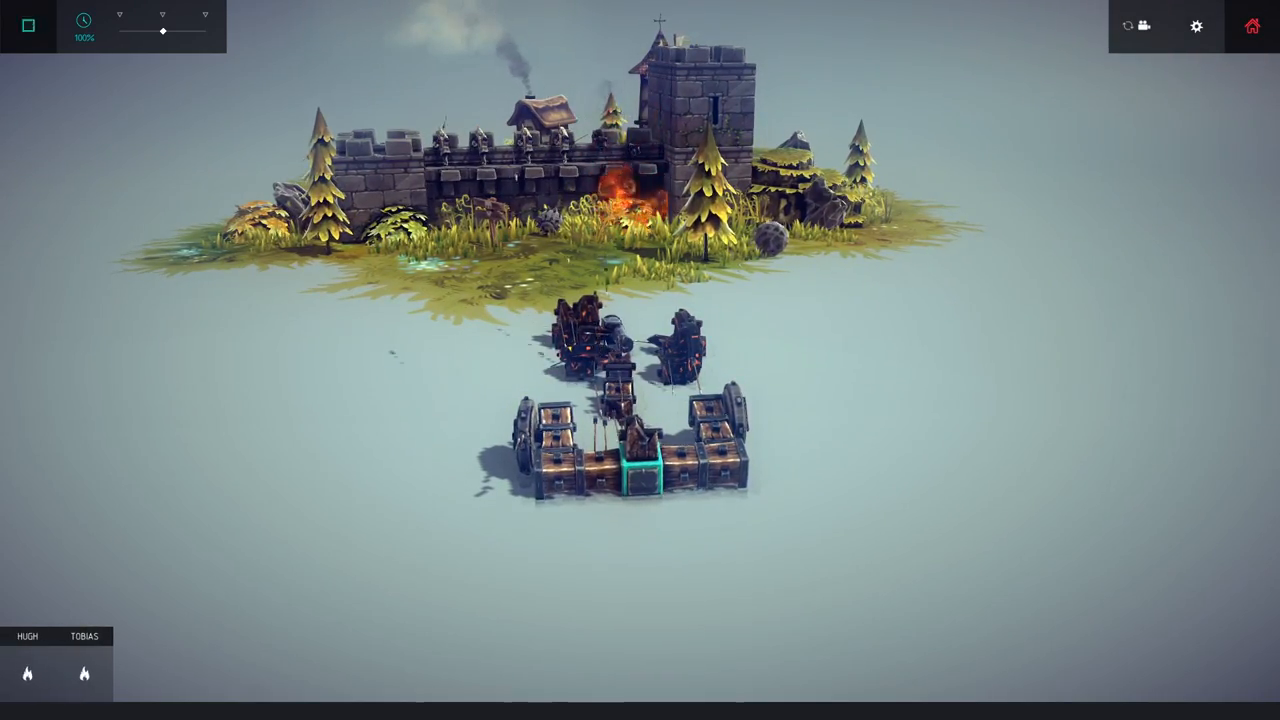
# Stop the test, erase the cannon from the cart, and attach a new weapon part
pyautogui.click(28, 25)
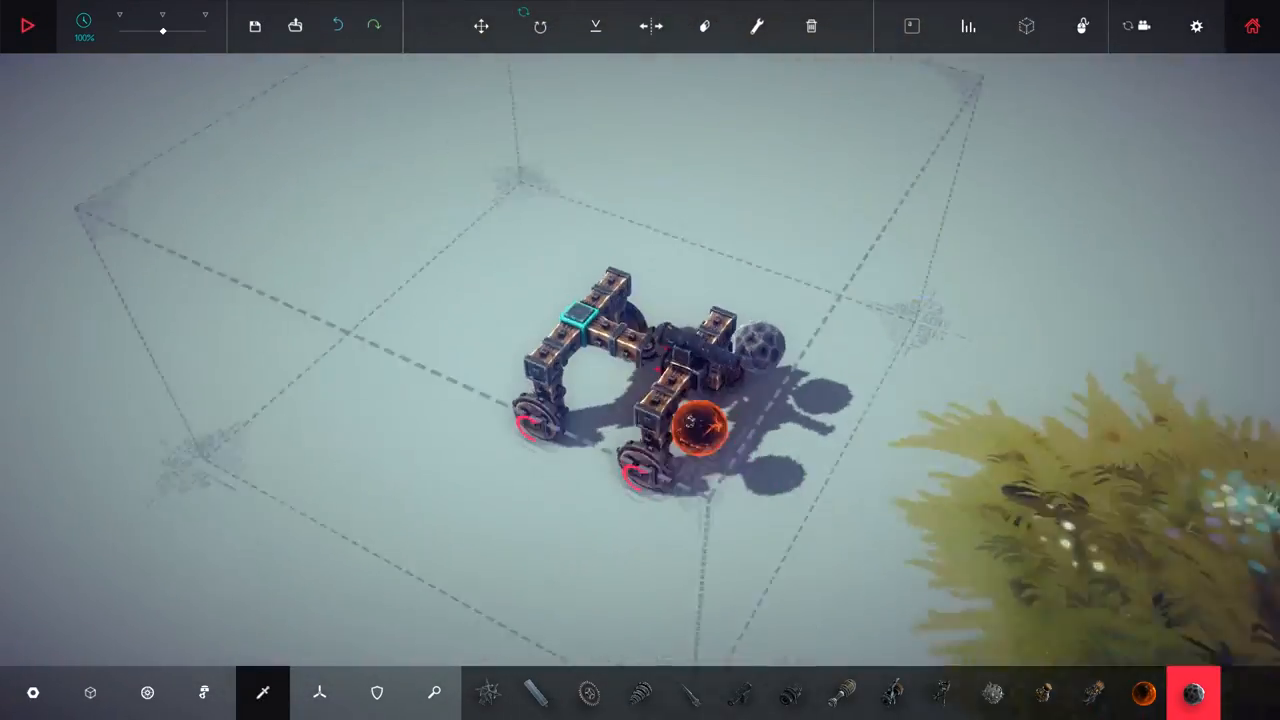
pyautogui.click(729, 26)
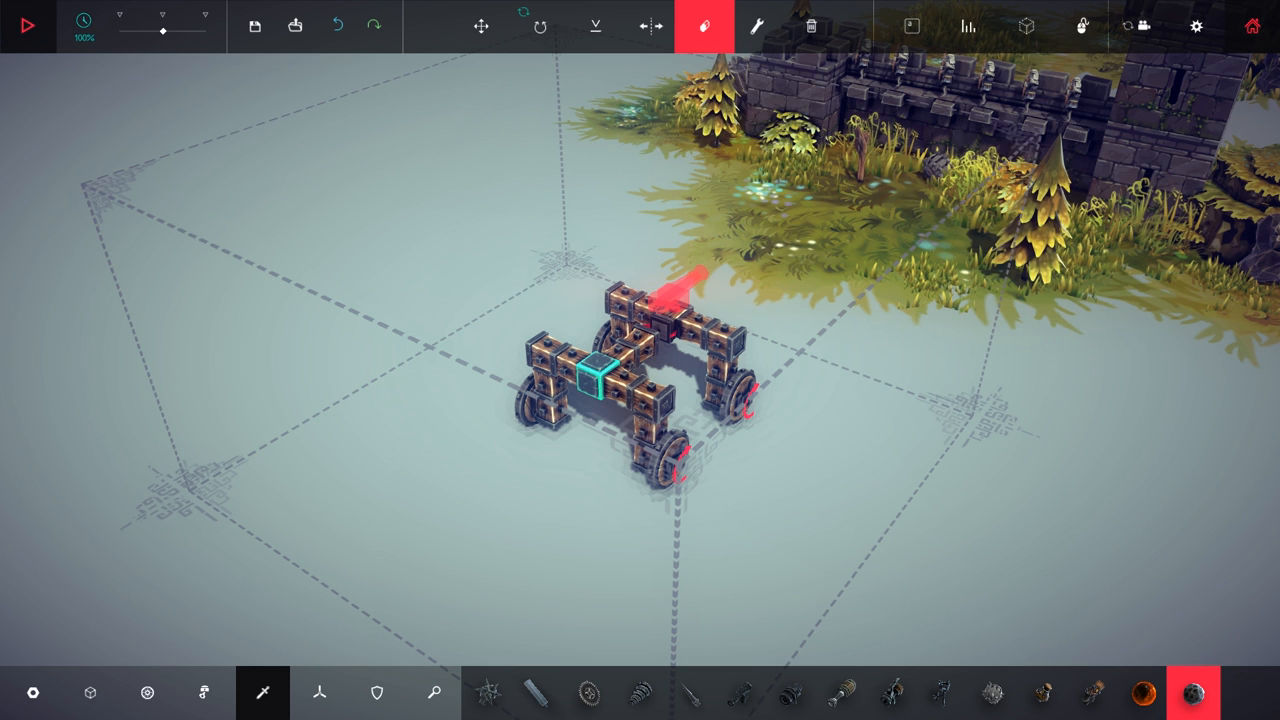
pyautogui.click(843, 705)
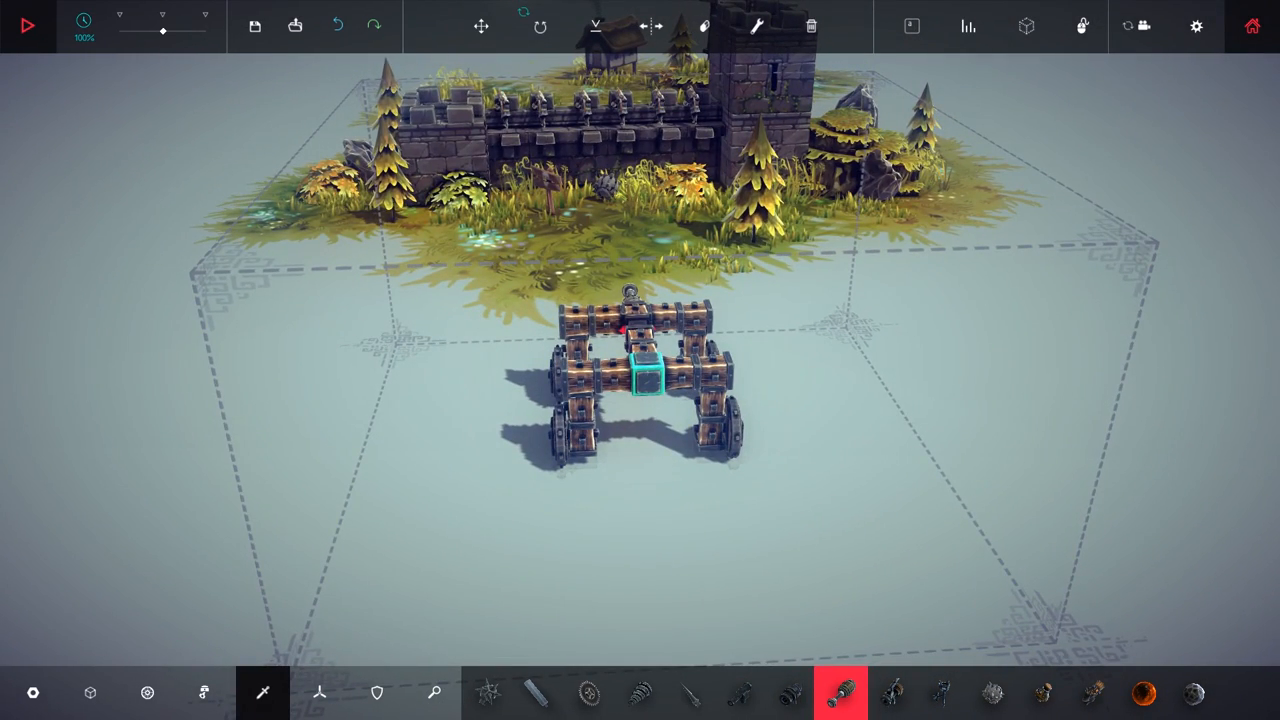
pyautogui.click(30, 25)
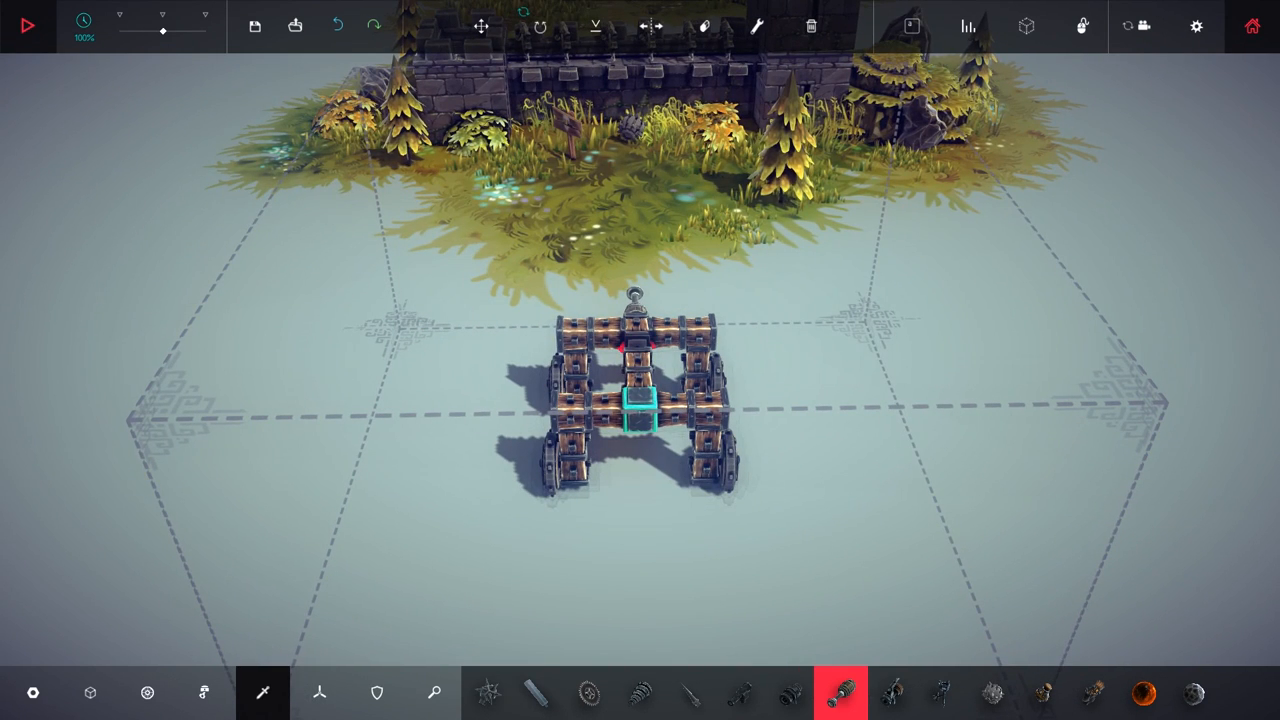
pyautogui.moveTo(1008, 707)
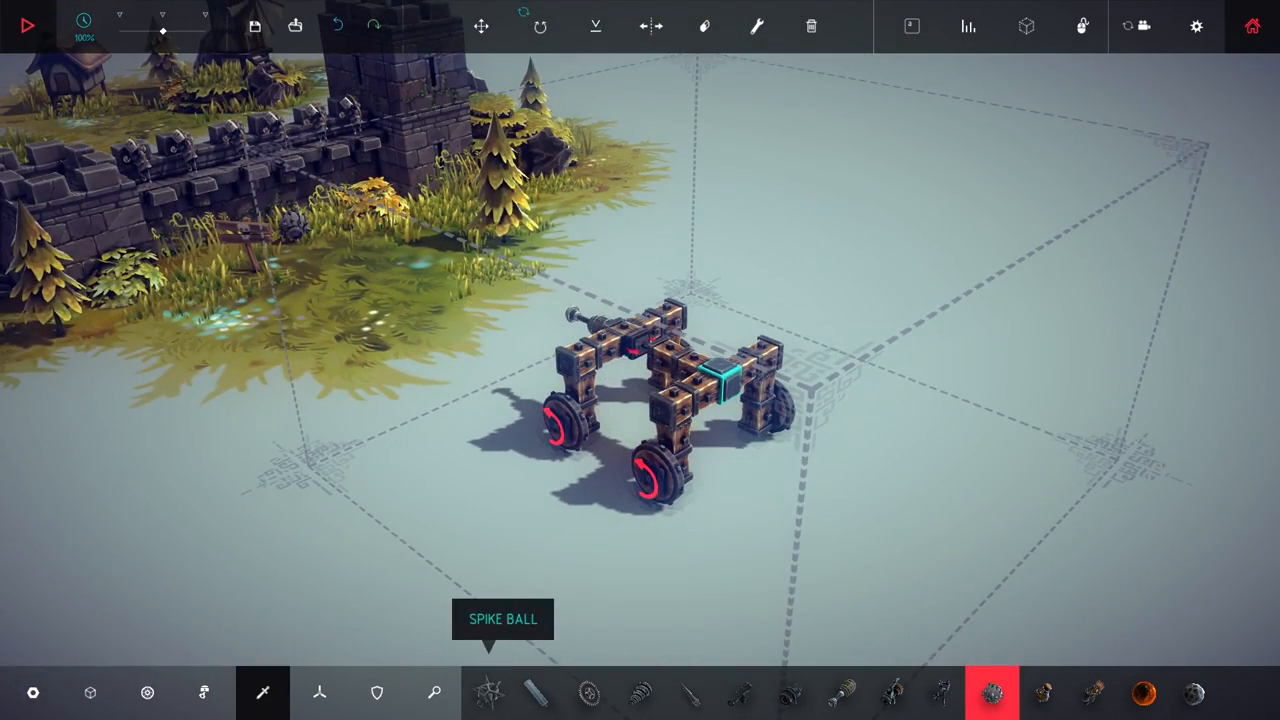
pyautogui.click(204, 692)
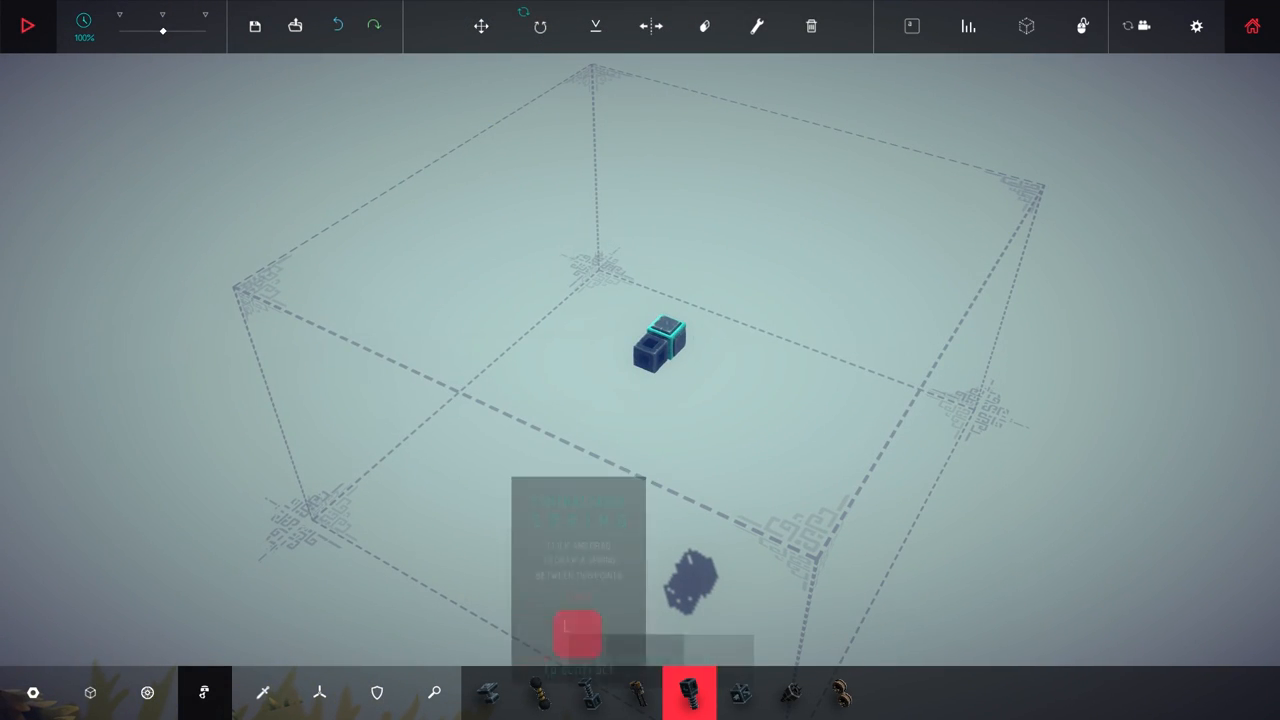
pyautogui.moveTo(147, 691)
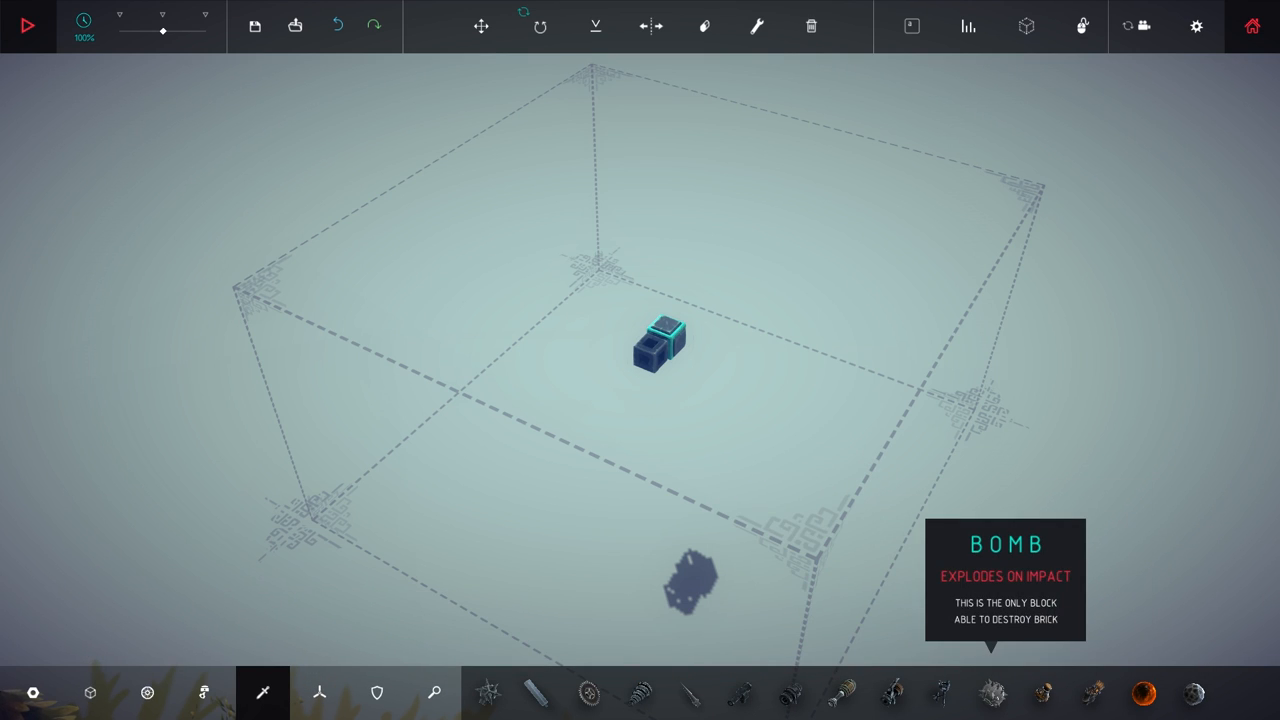
# Add a block from the weapons category to the new machine
pyautogui.click(991, 707)
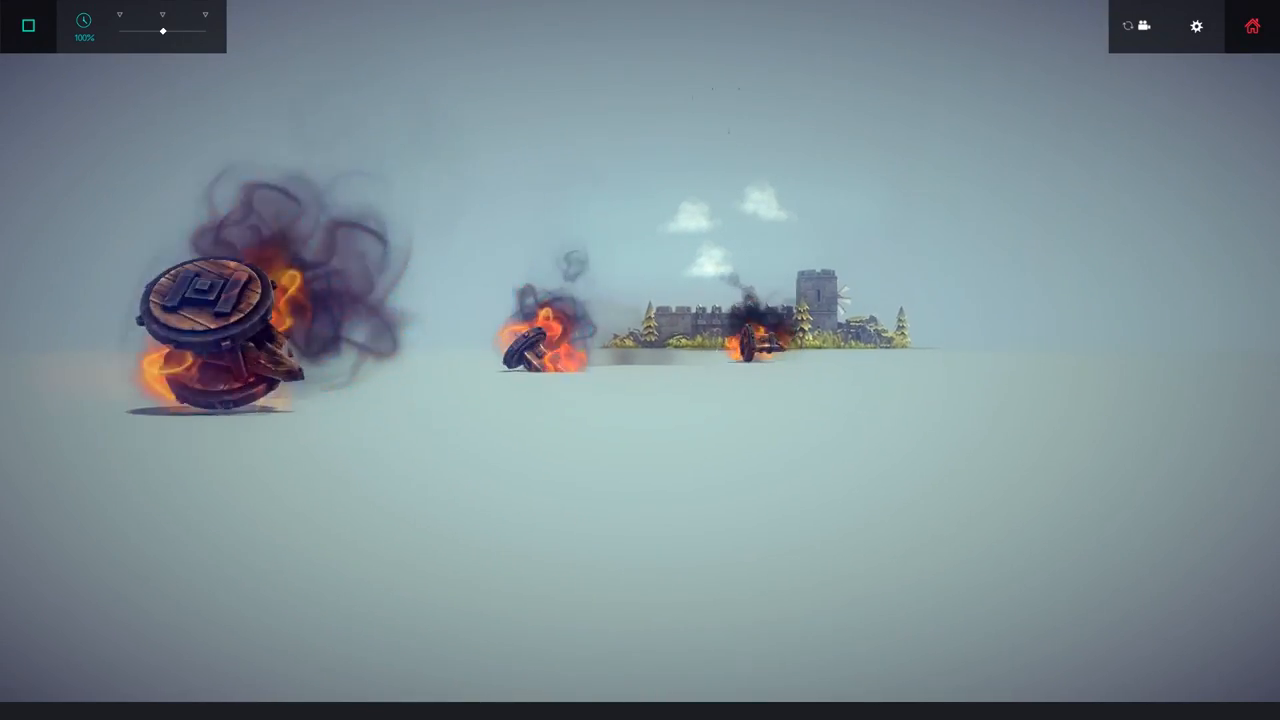
# Stop the test run and add a wheel to the cart
pyautogui.click(29, 25)
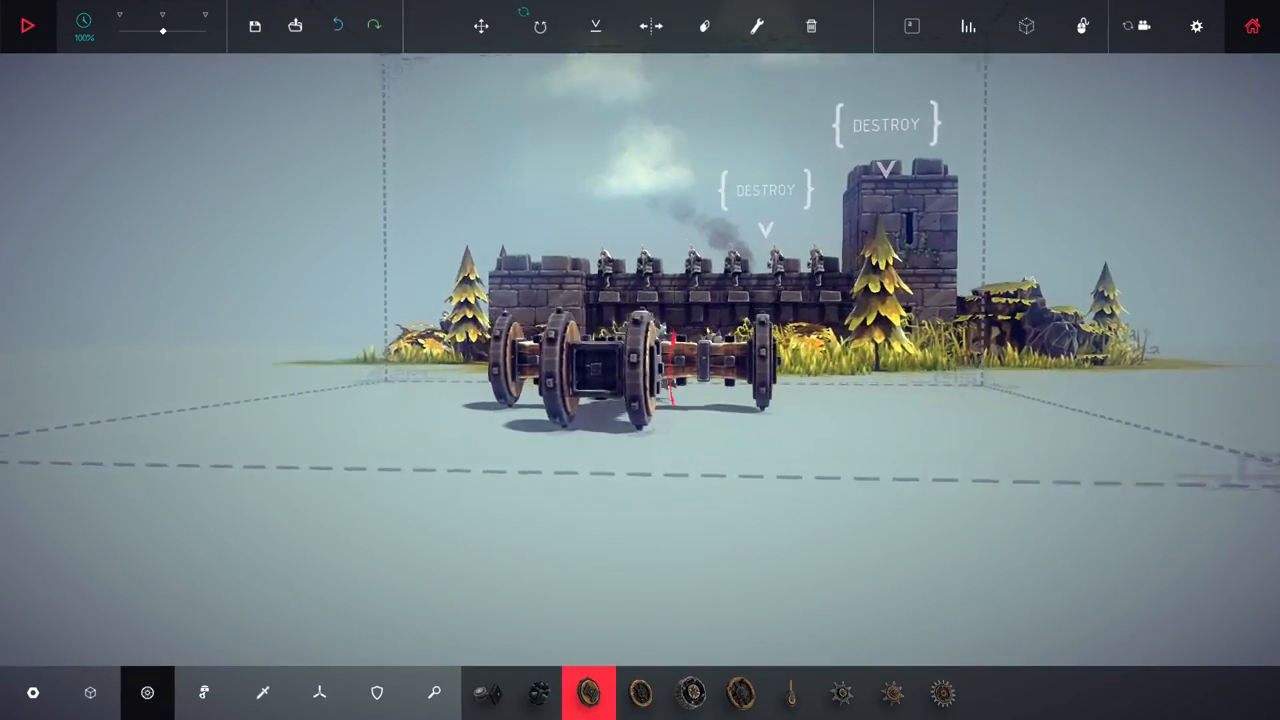
pyautogui.click(205, 690)
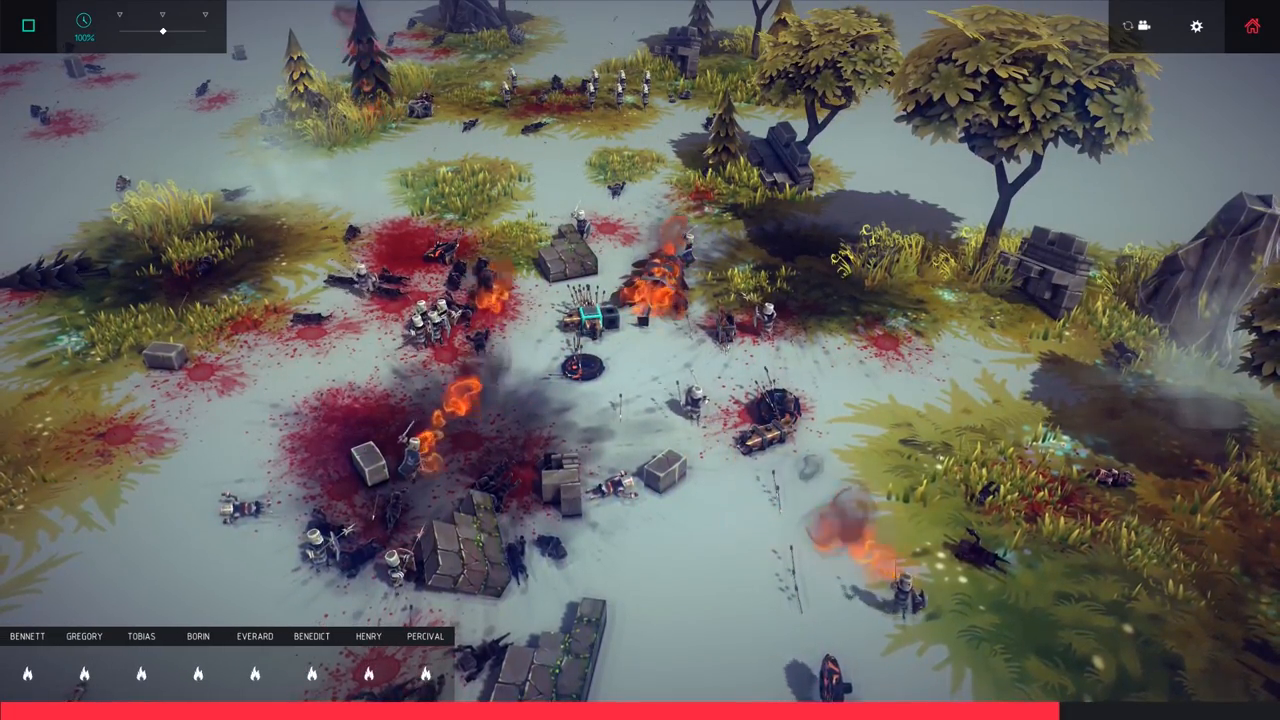
pyautogui.click(27, 25)
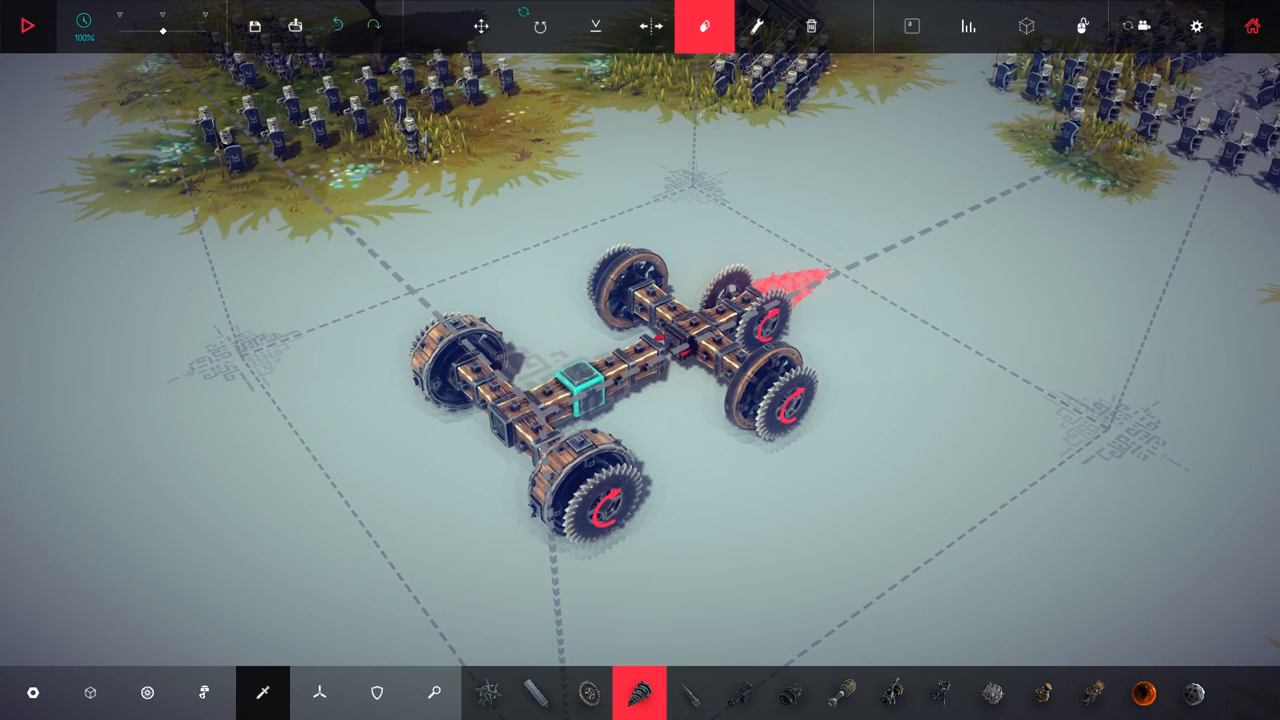
# Remove a part from the vehicle's front and start testing the blade machine
pyautogui.click(34, 24)
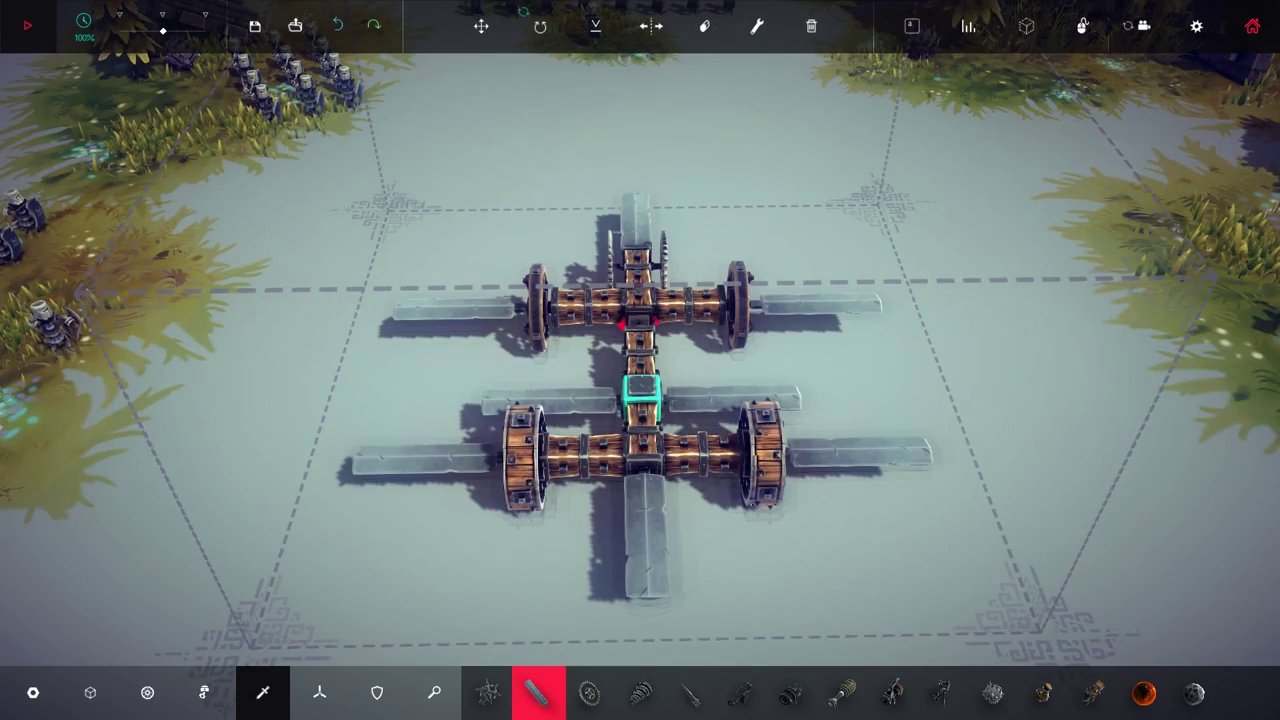
pyautogui.click(29, 26)
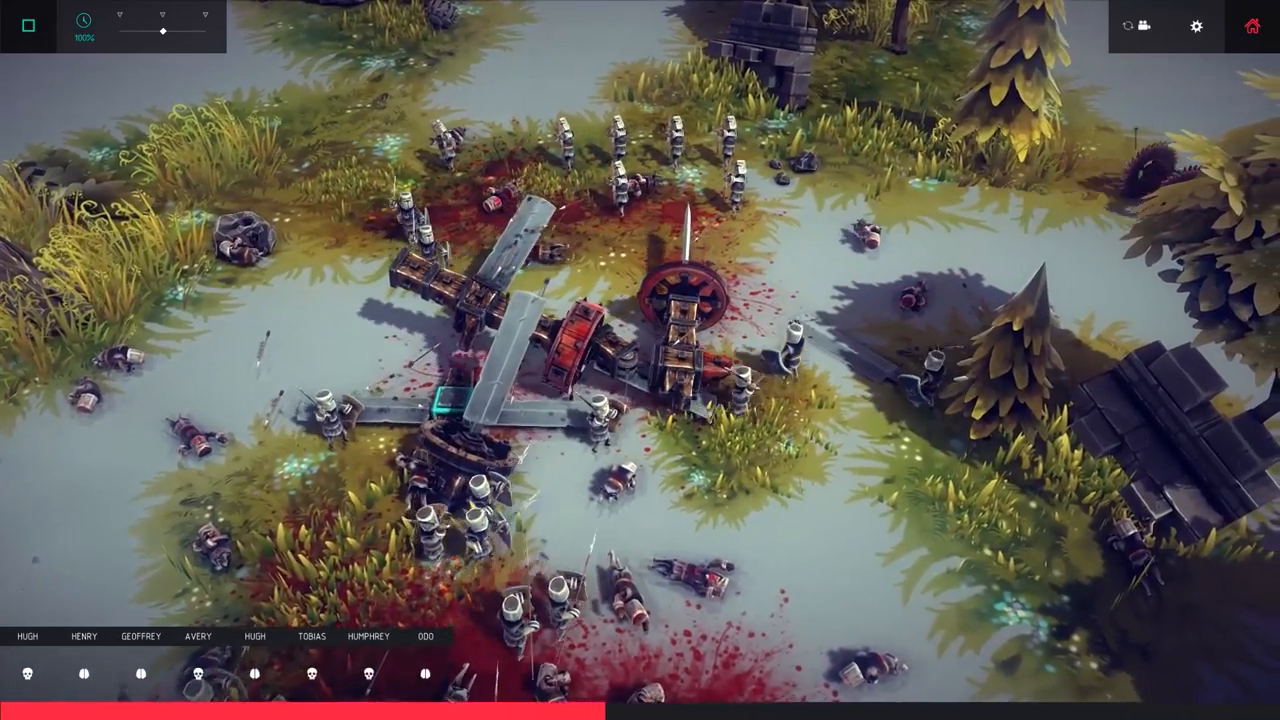
# End the blade machine's test run
pyautogui.click(28, 25)
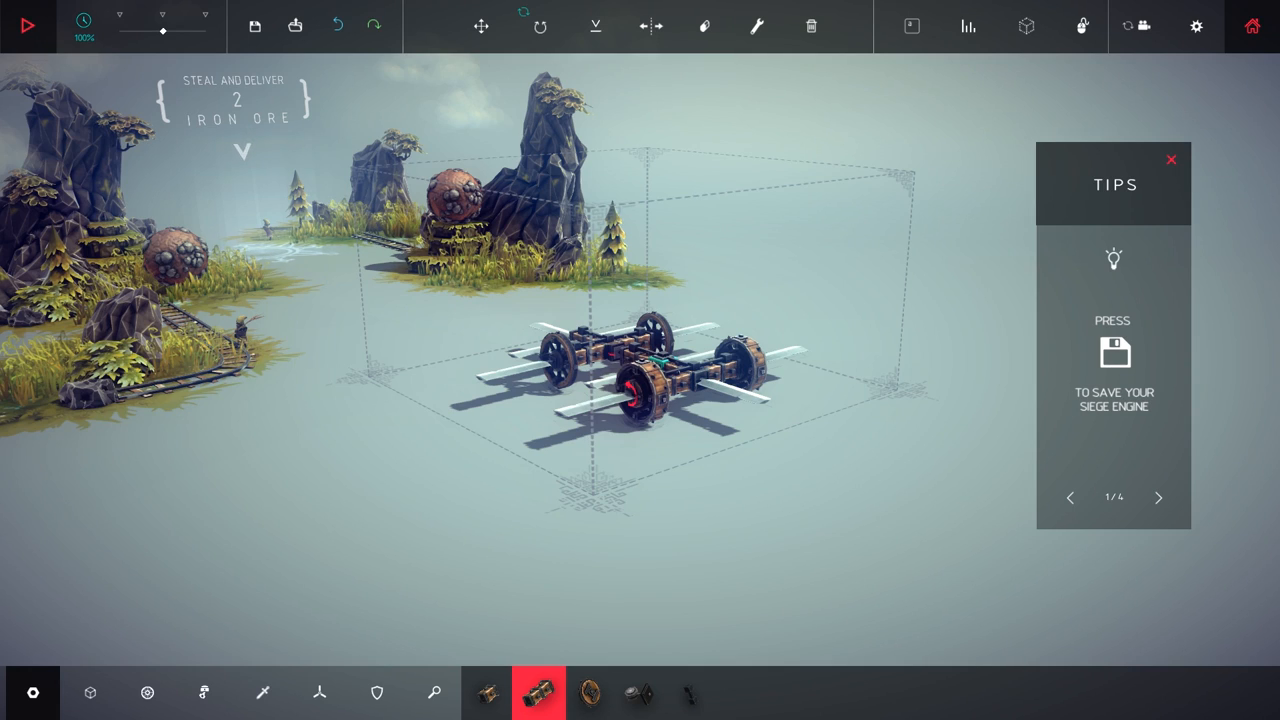
# Dismiss the saving tip and replace the blade cart with a hollow wooden-block cube
pyautogui.click(28, 27)
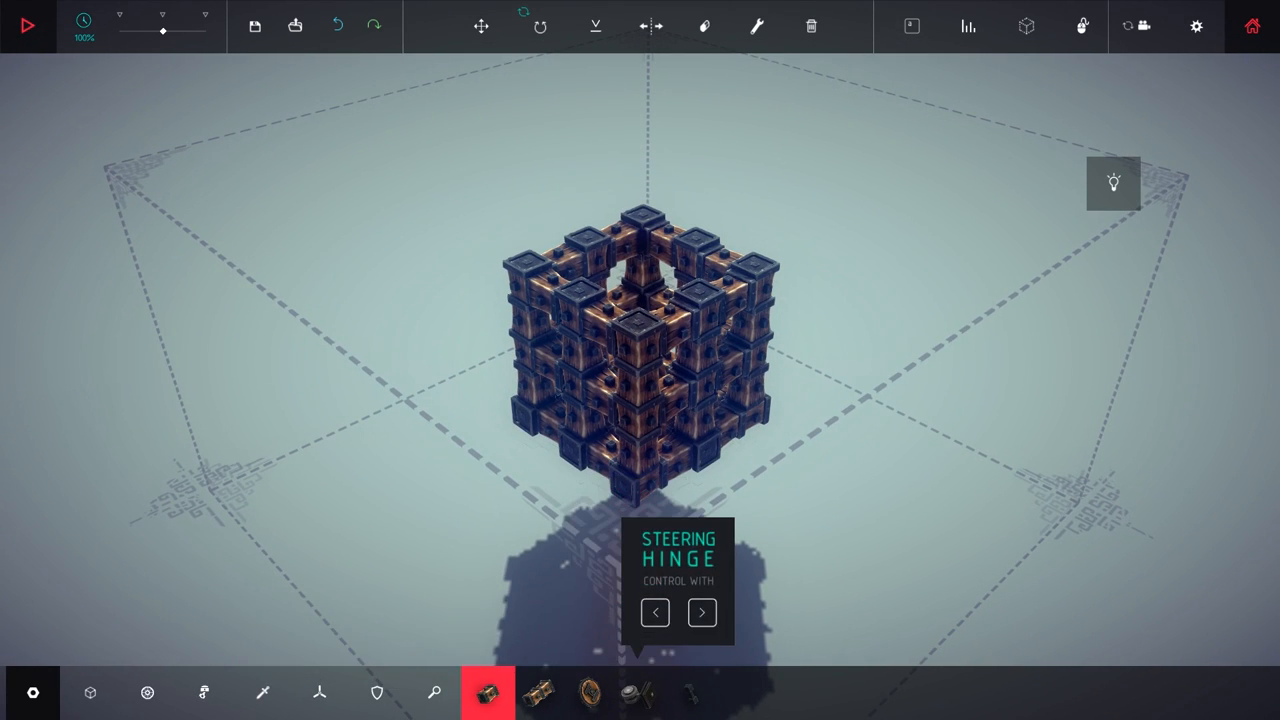
# Browse the Search and Mechanical categories and stack wooden blocks into a pillared tower cage
pyautogui.click(435, 692)
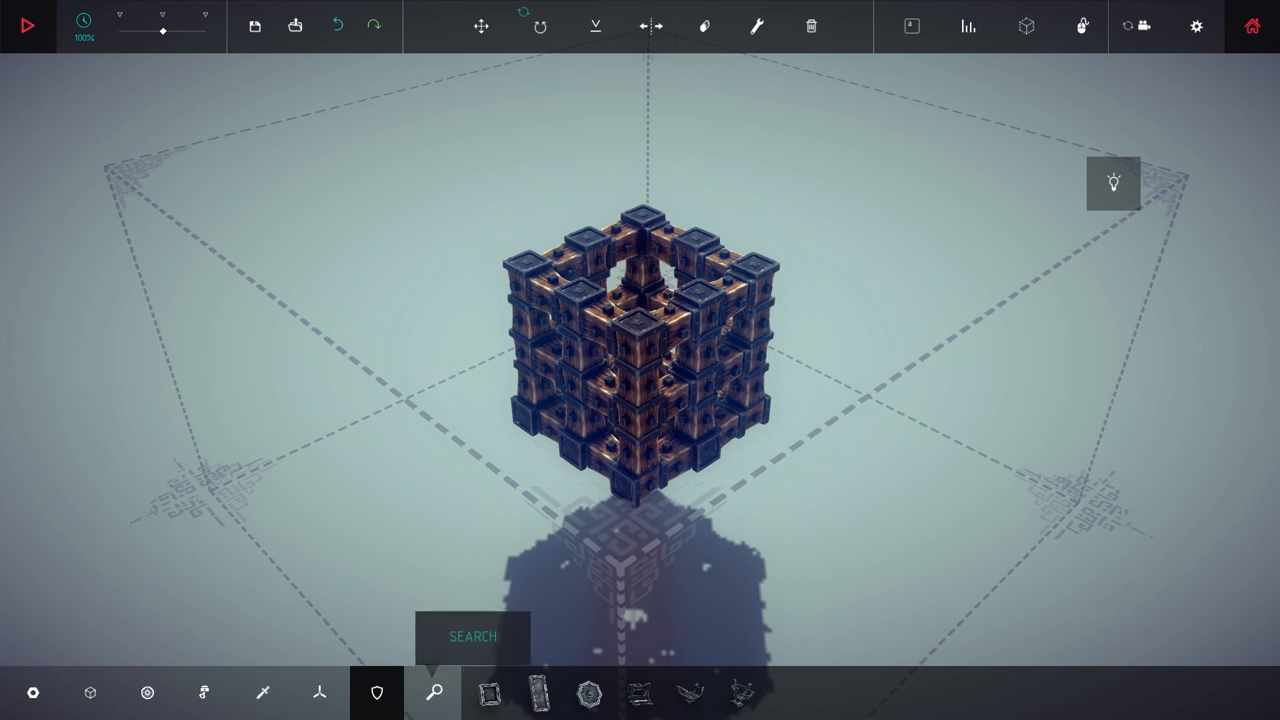
pyautogui.click(204, 690)
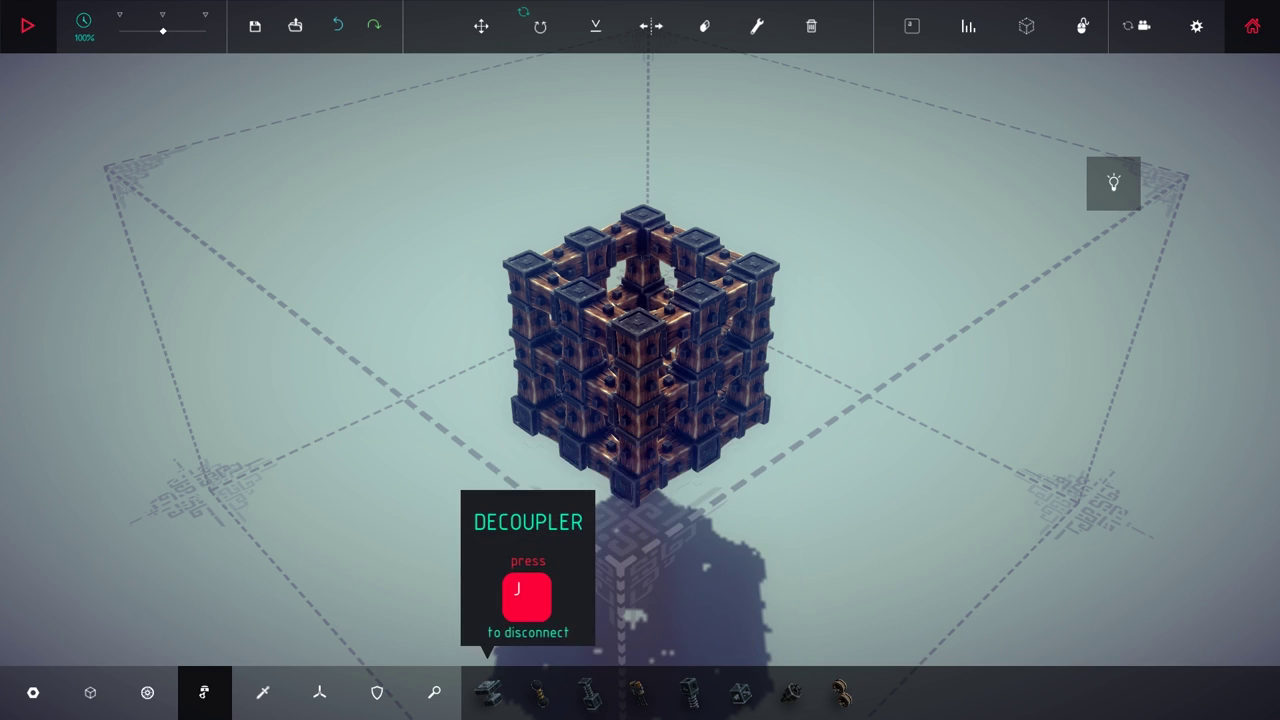
pyautogui.click(706, 691)
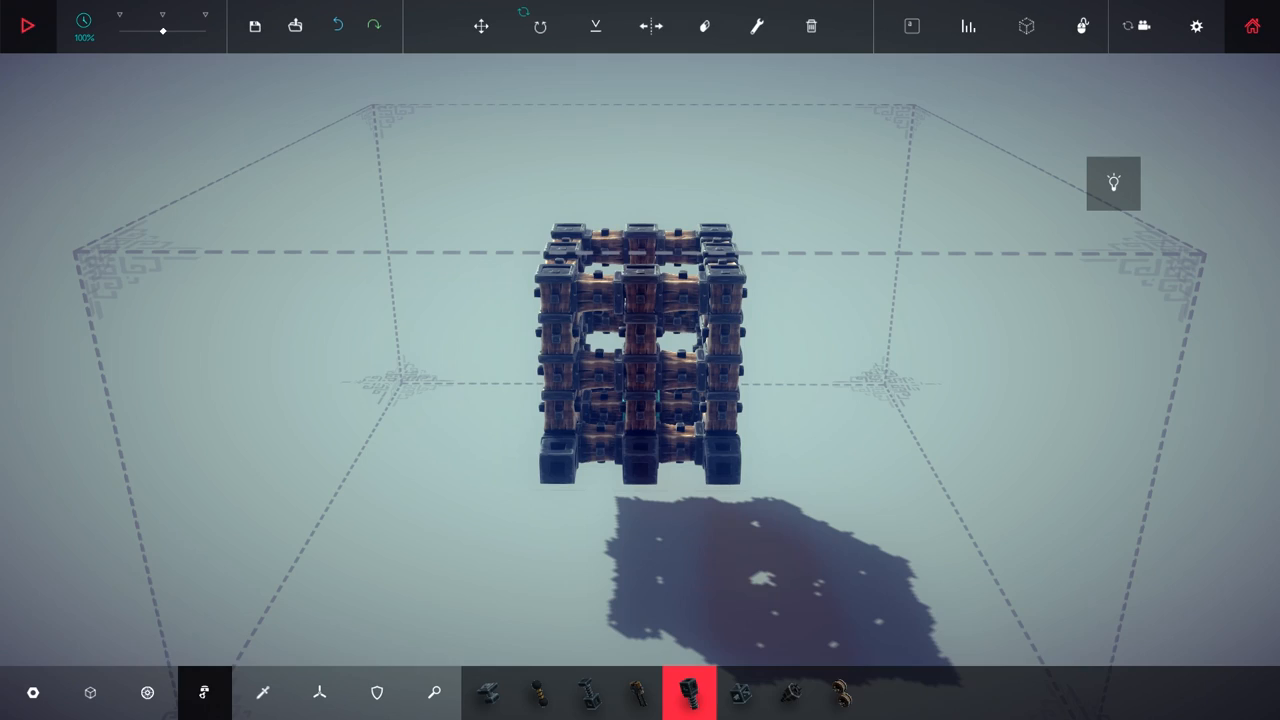
pyautogui.moveTo(262, 692)
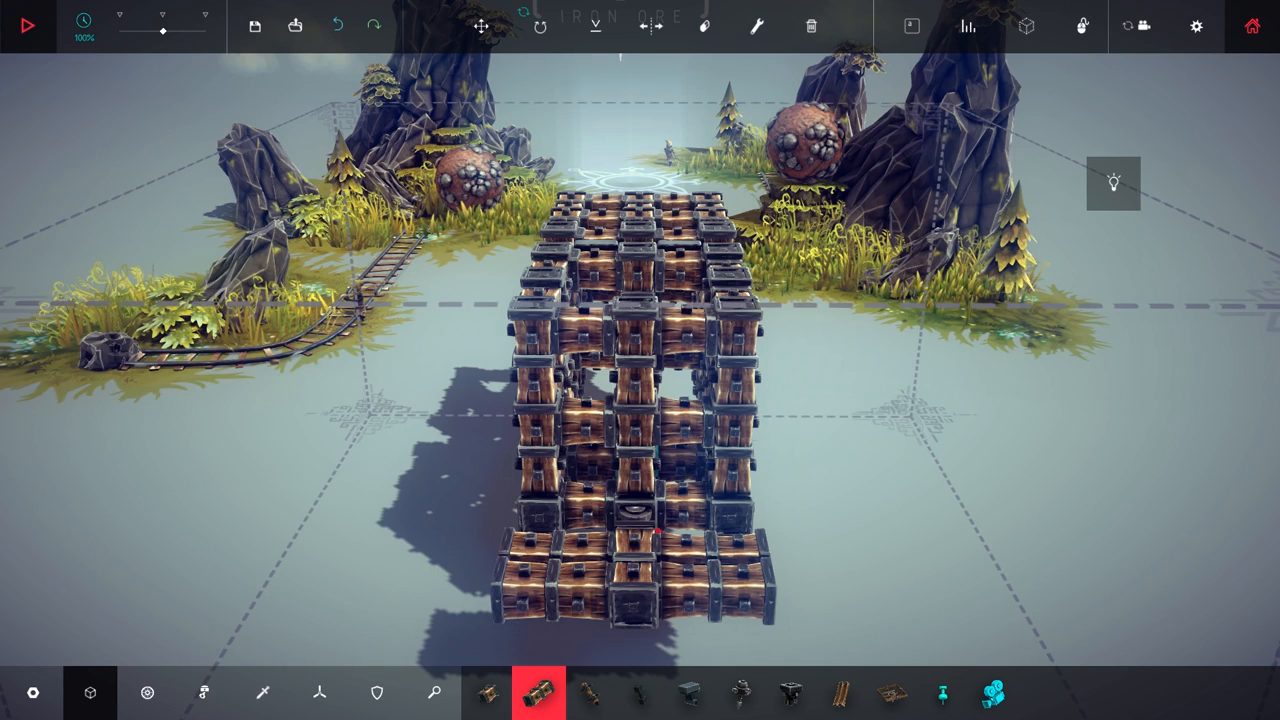
pyautogui.moveTo(148, 692)
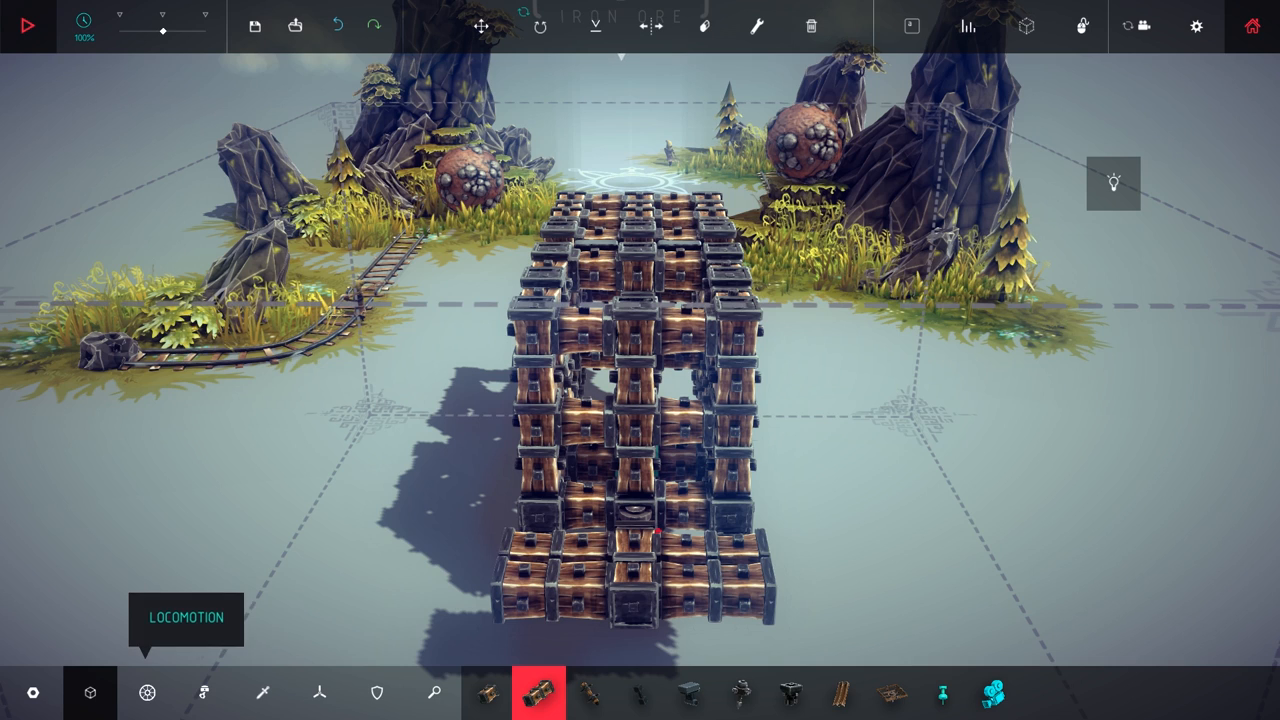
# Fit wheels from Locomotion and drive the tower onto the iron ore objective
pyautogui.click(149, 690)
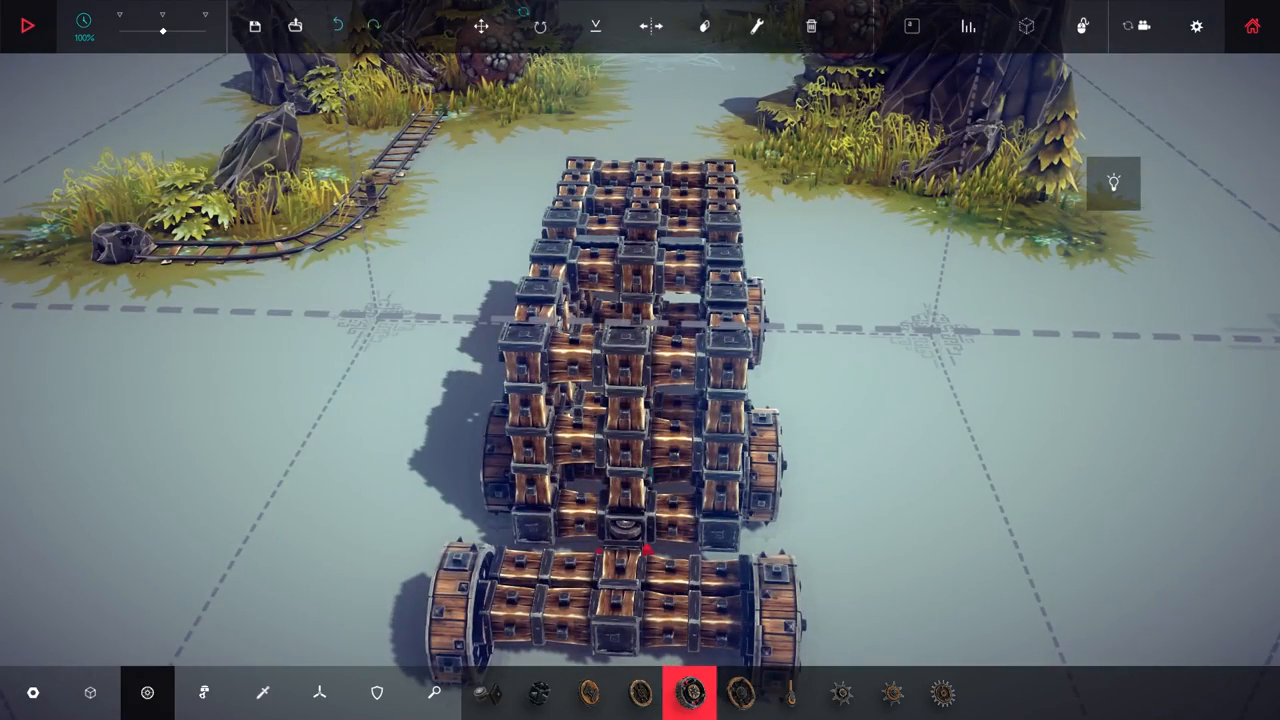
pyautogui.click(32, 25)
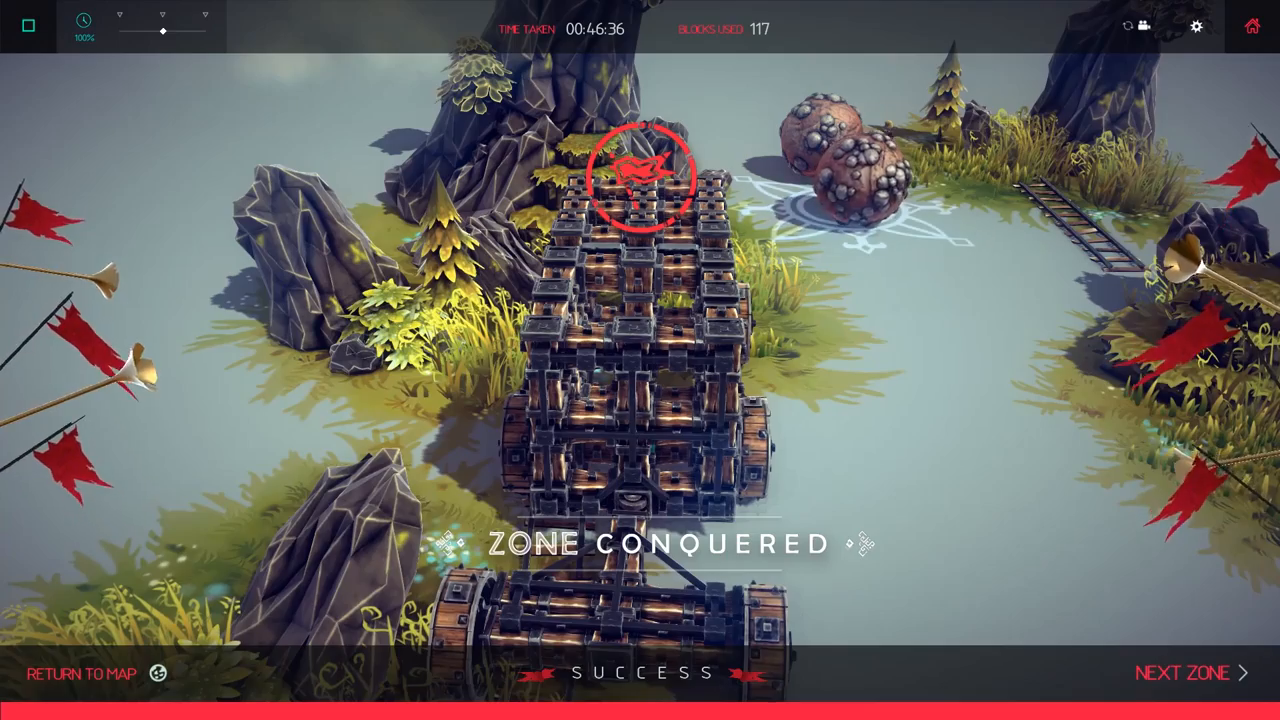
# End the run and begin a fresh snowy-level build with one block attached
pyautogui.click(1183, 672)
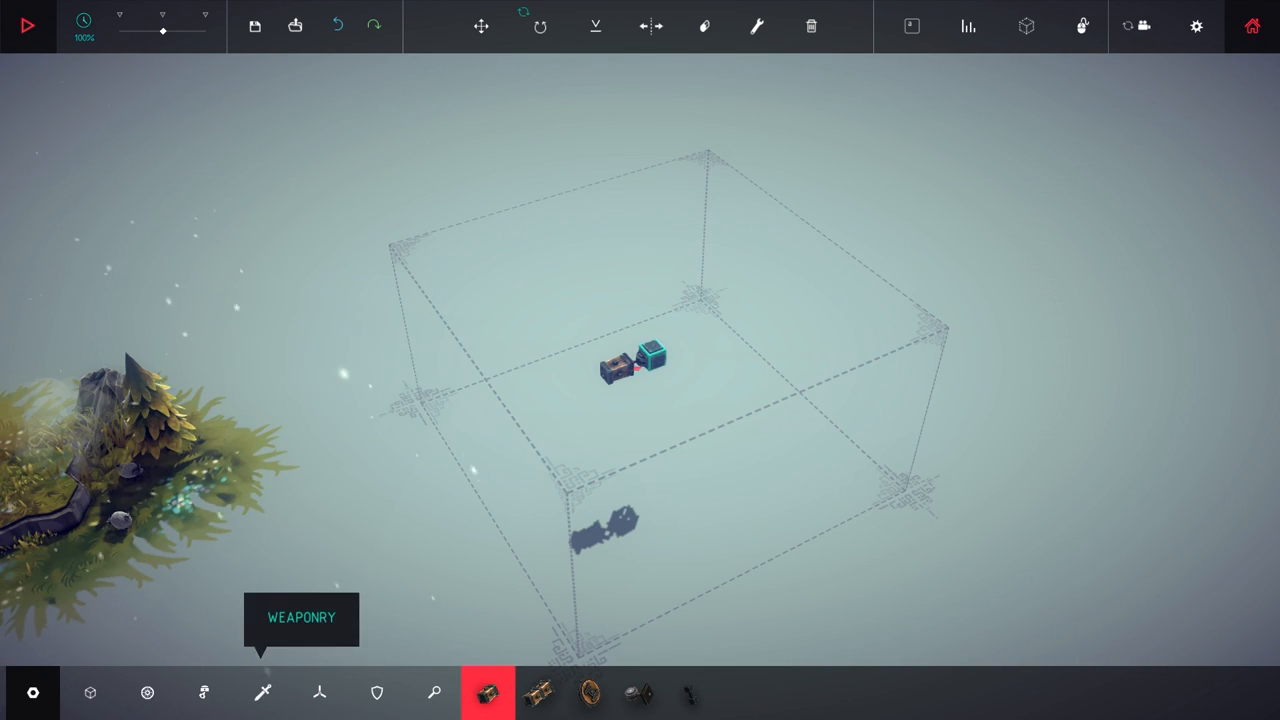
# Build a wooden block ring around the base and mount the cannon on a front arm
pyautogui.click(641, 689)
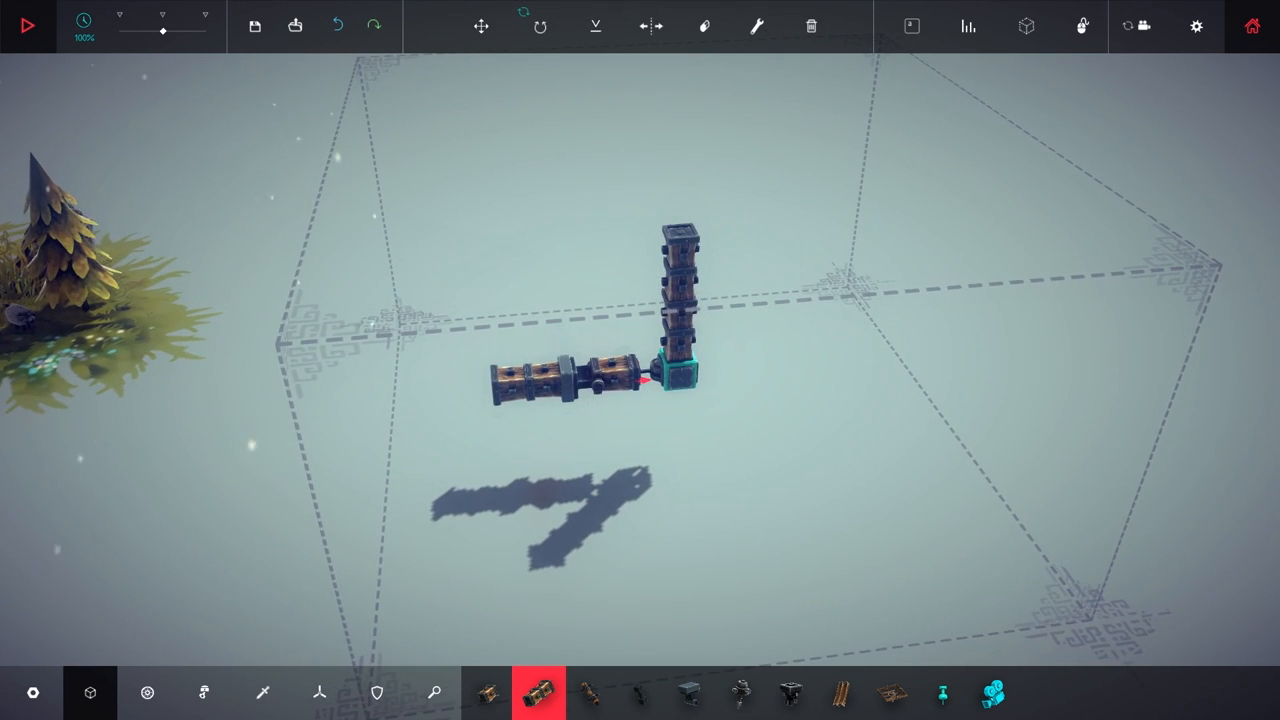
pyautogui.moveTo(262, 693)
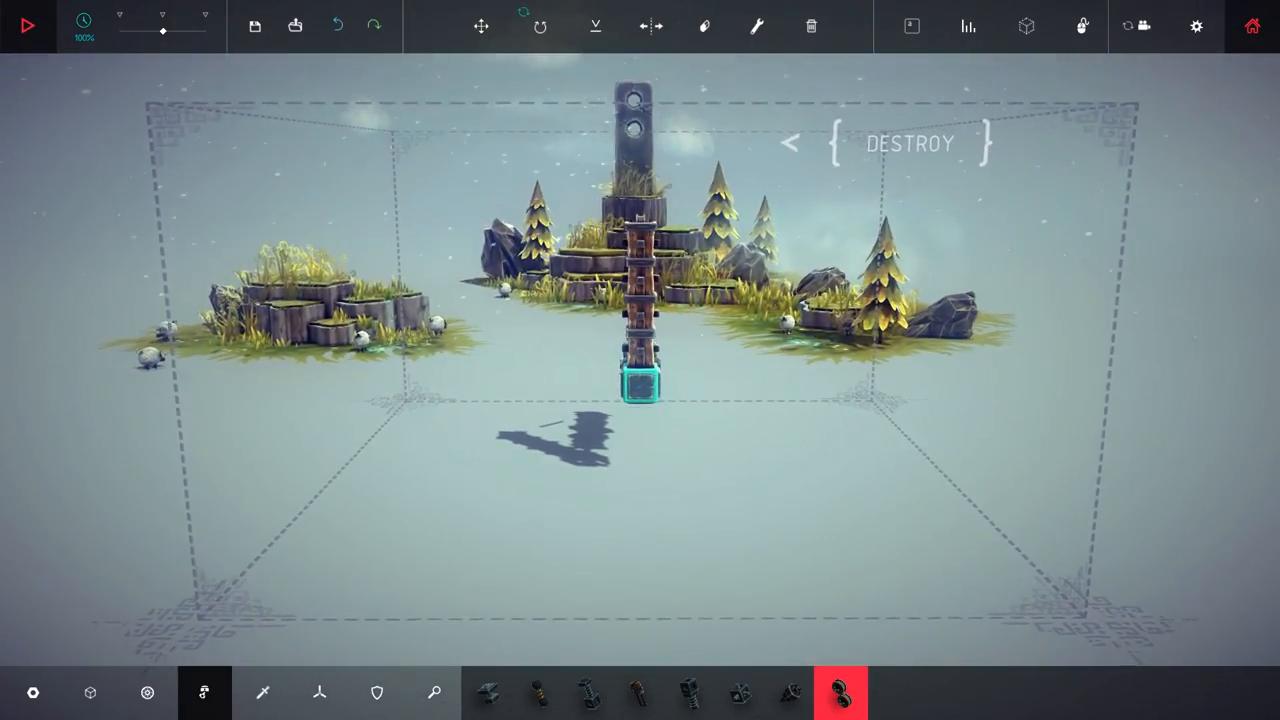
pyautogui.click(29, 25)
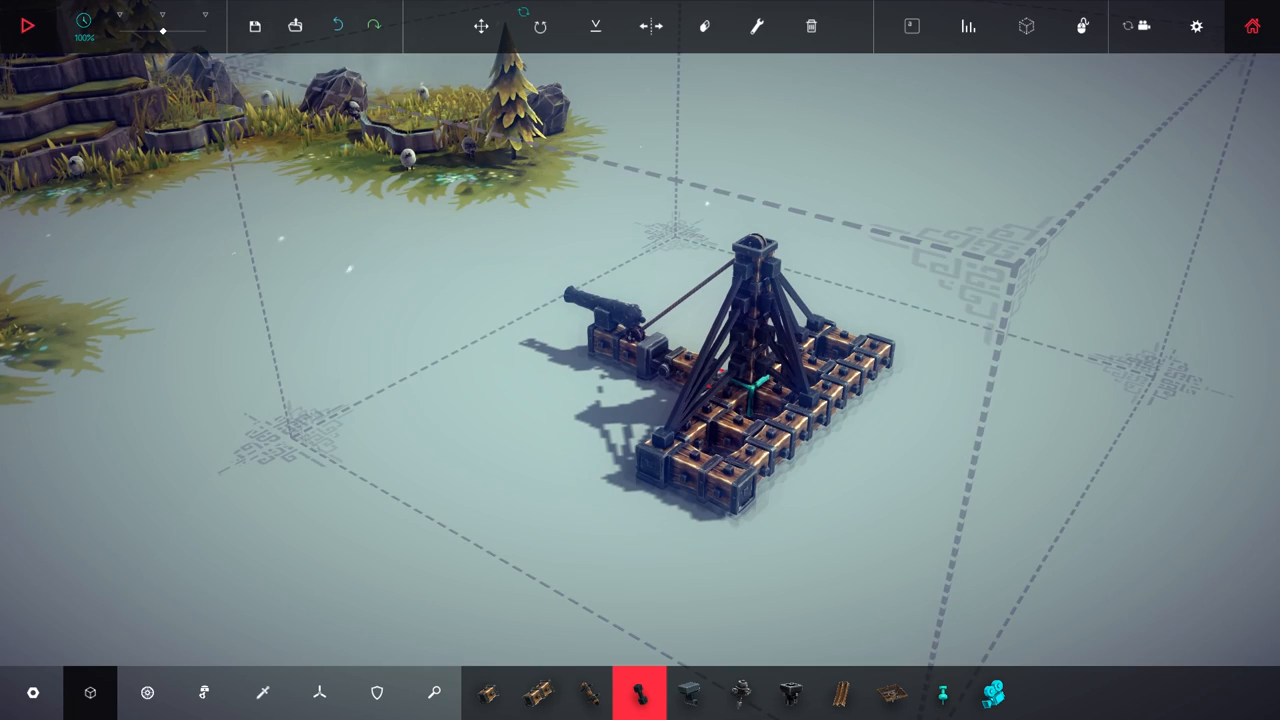
pyautogui.click(480, 27)
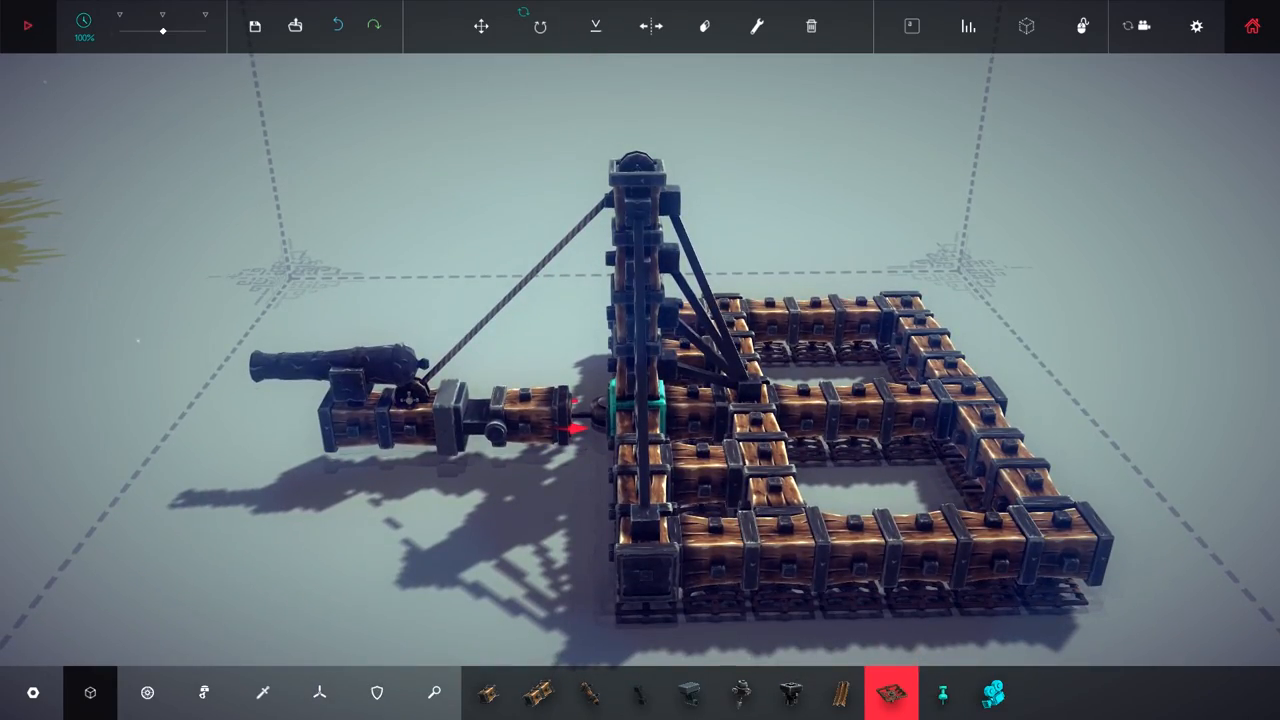
# Finish the rope-braced pillar and ring base, zooming out to check the whole machine
pyautogui.click(28, 25)
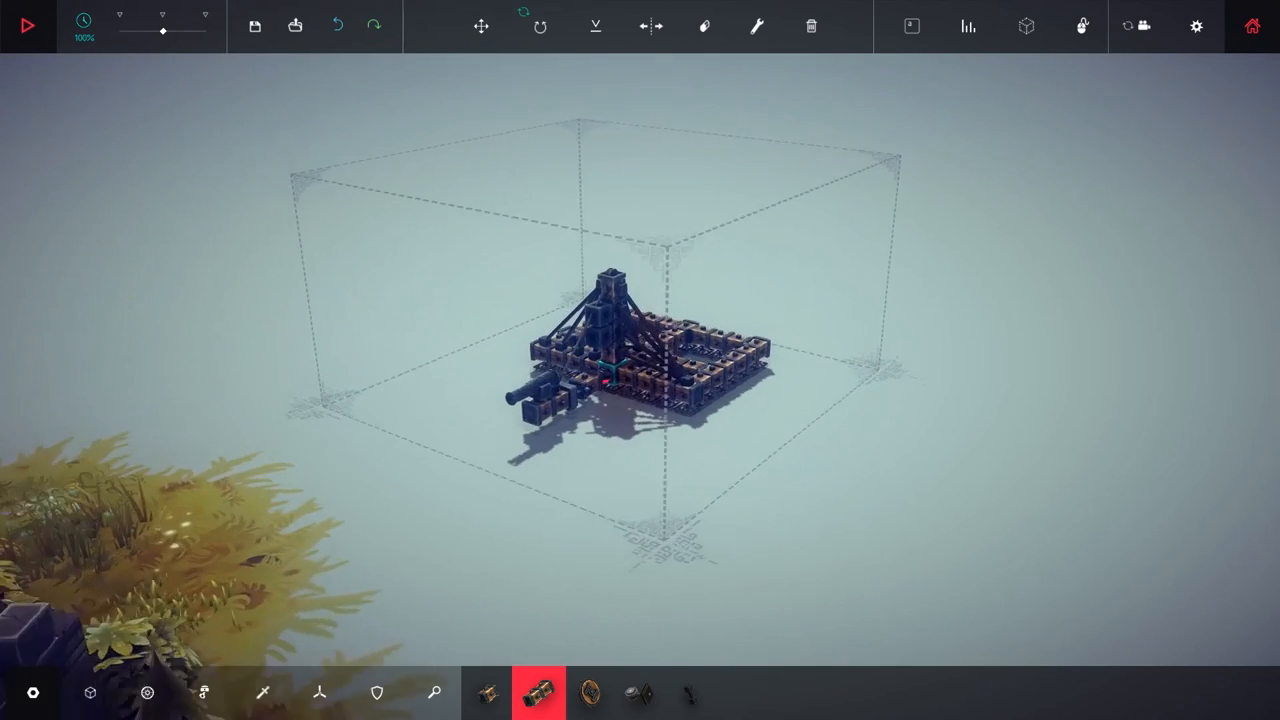
# Place extra Cannon blocks around the mast and brace the tower with struts
pyautogui.click(694, 26)
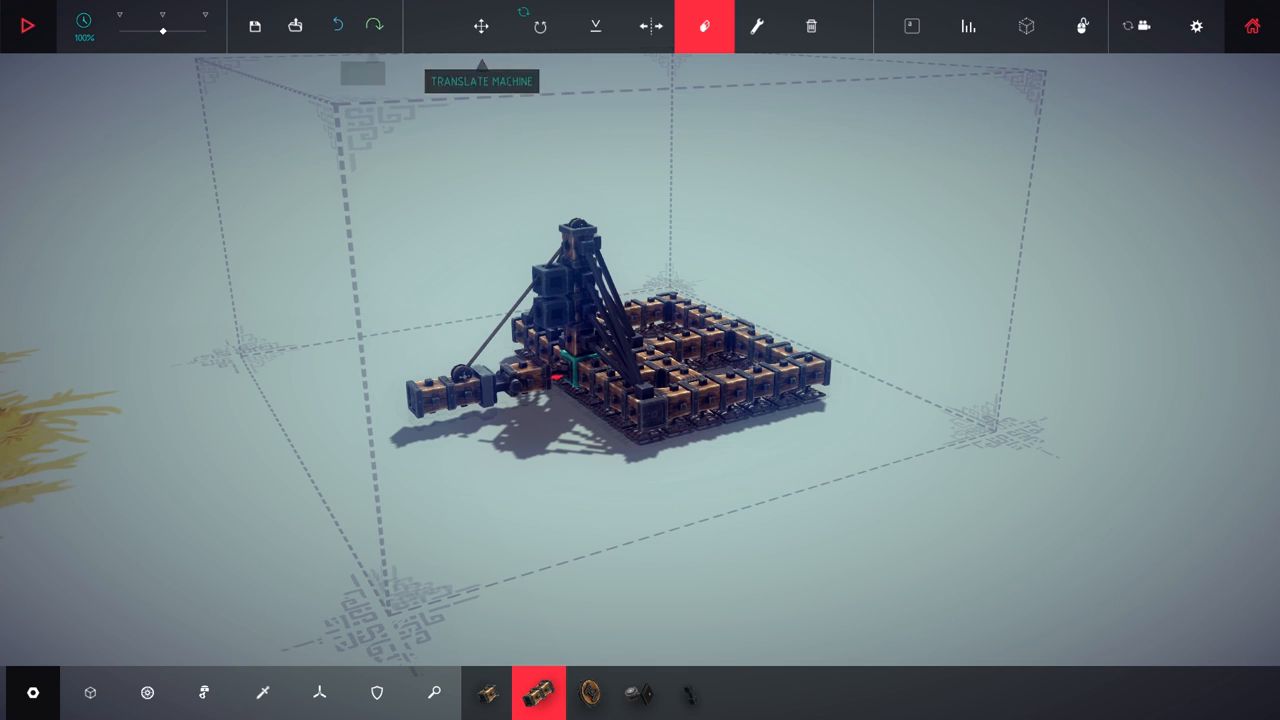
pyautogui.moveTo(319, 692)
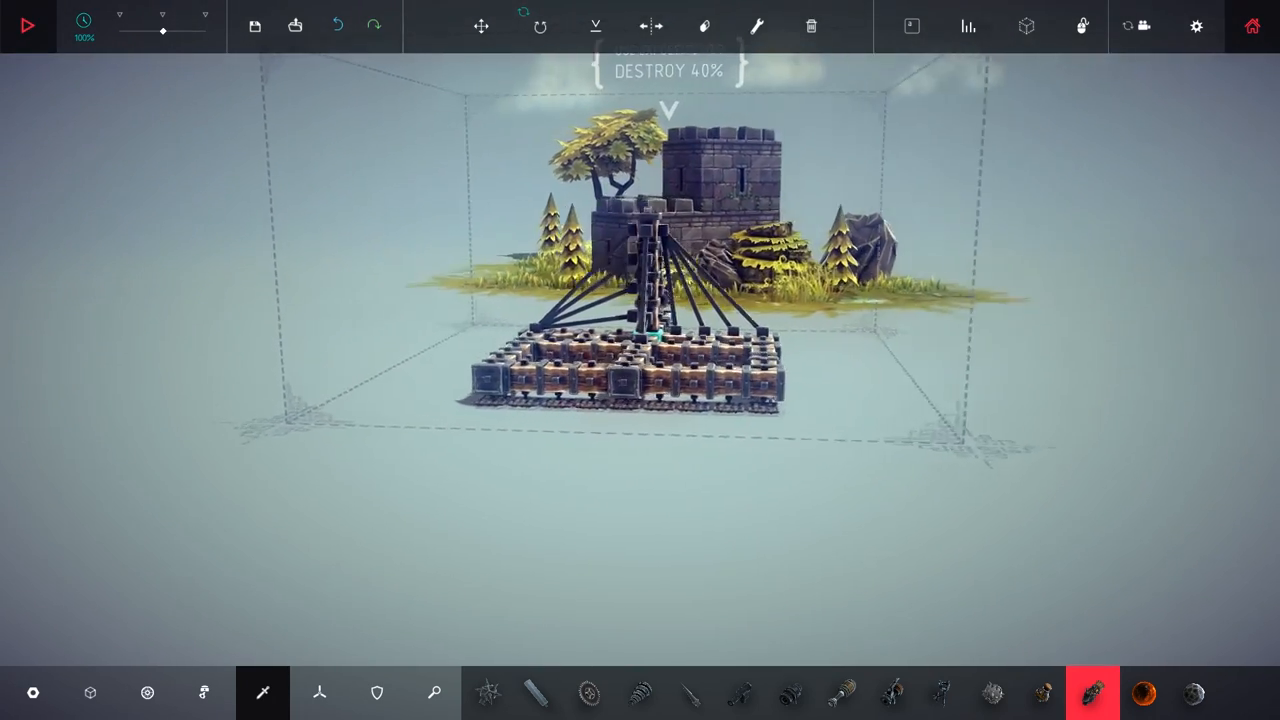
pyautogui.click(30, 23)
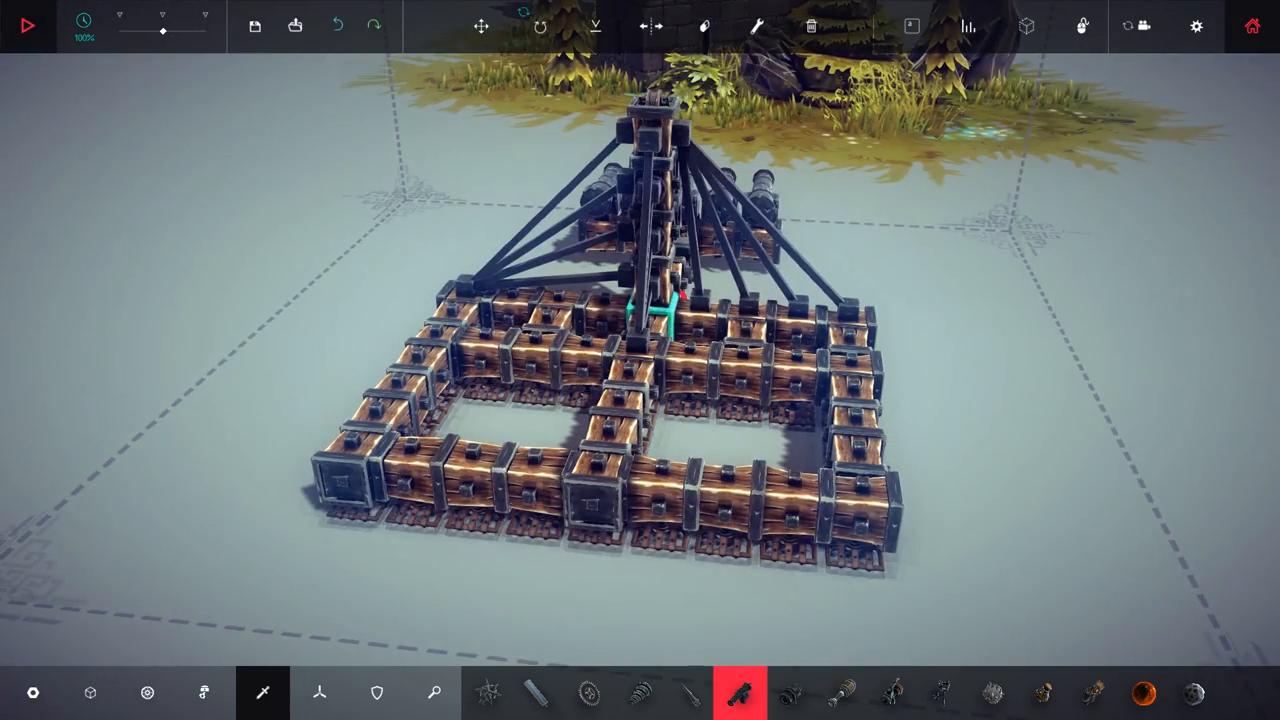
pyautogui.click(28, 25)
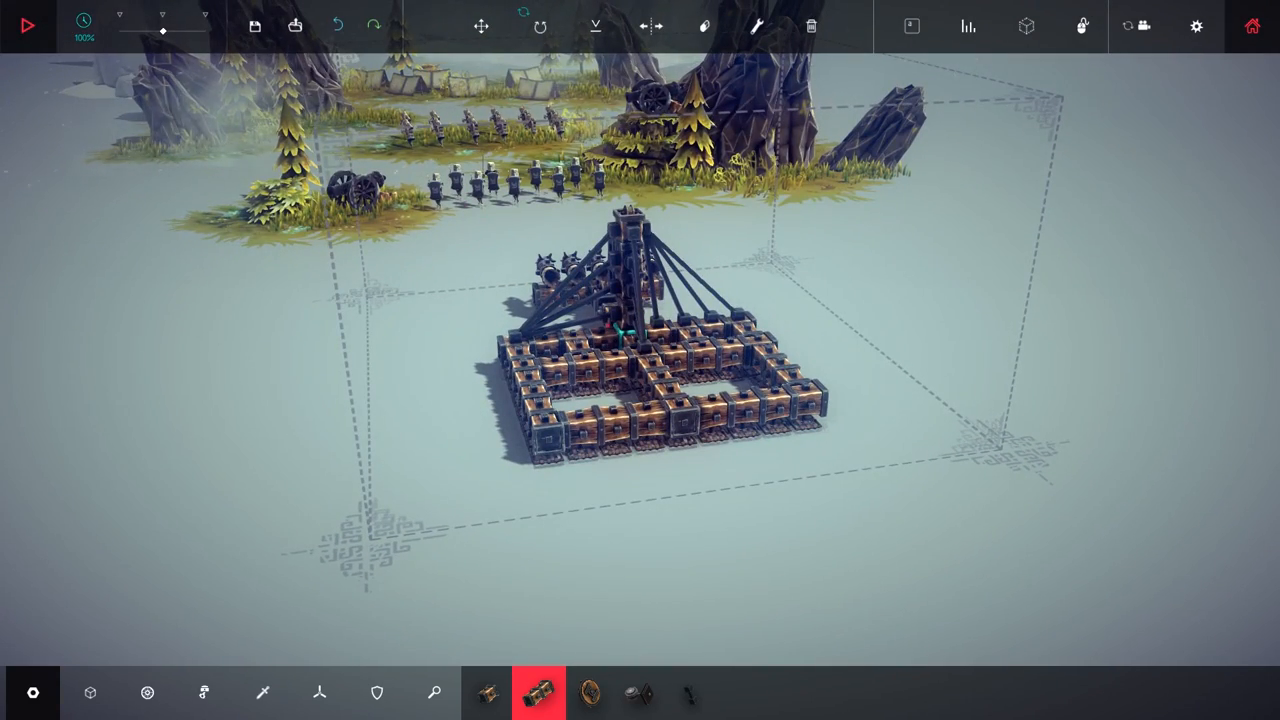
# Mount a flamethrower at the front and stack wooden blocks into a stepped armour hull
pyautogui.click(31, 24)
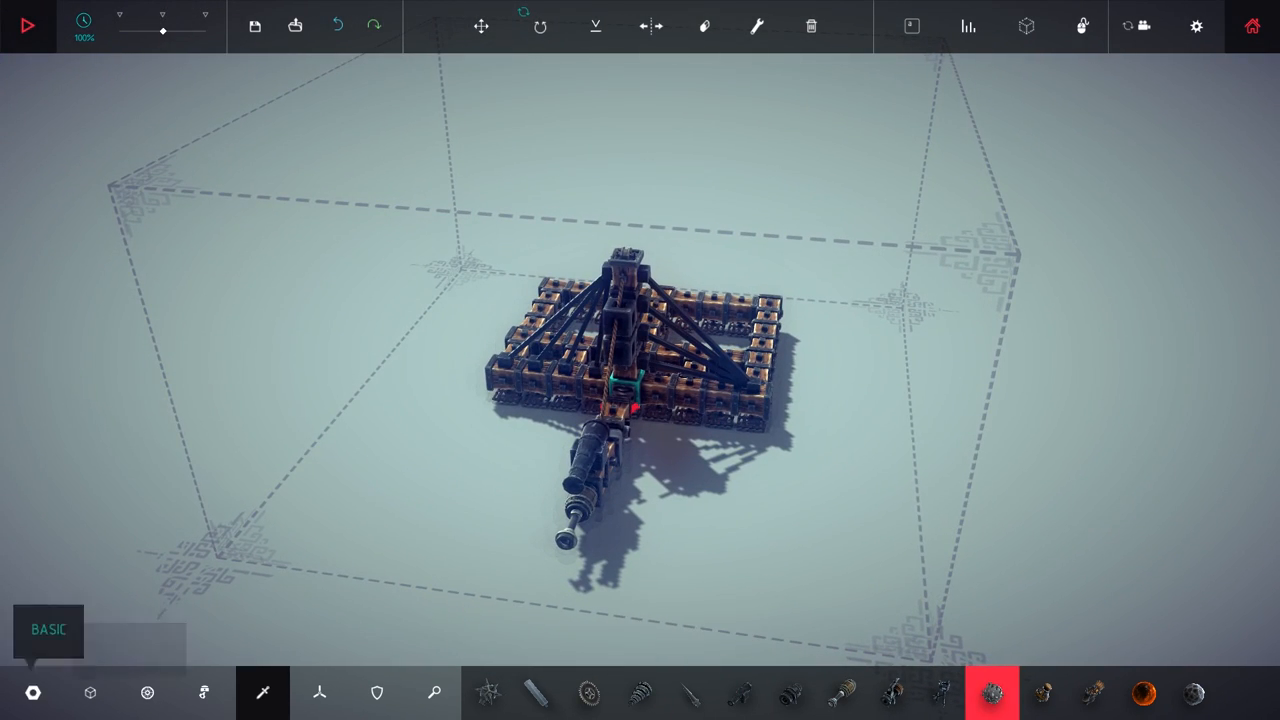
pyautogui.click(90, 693)
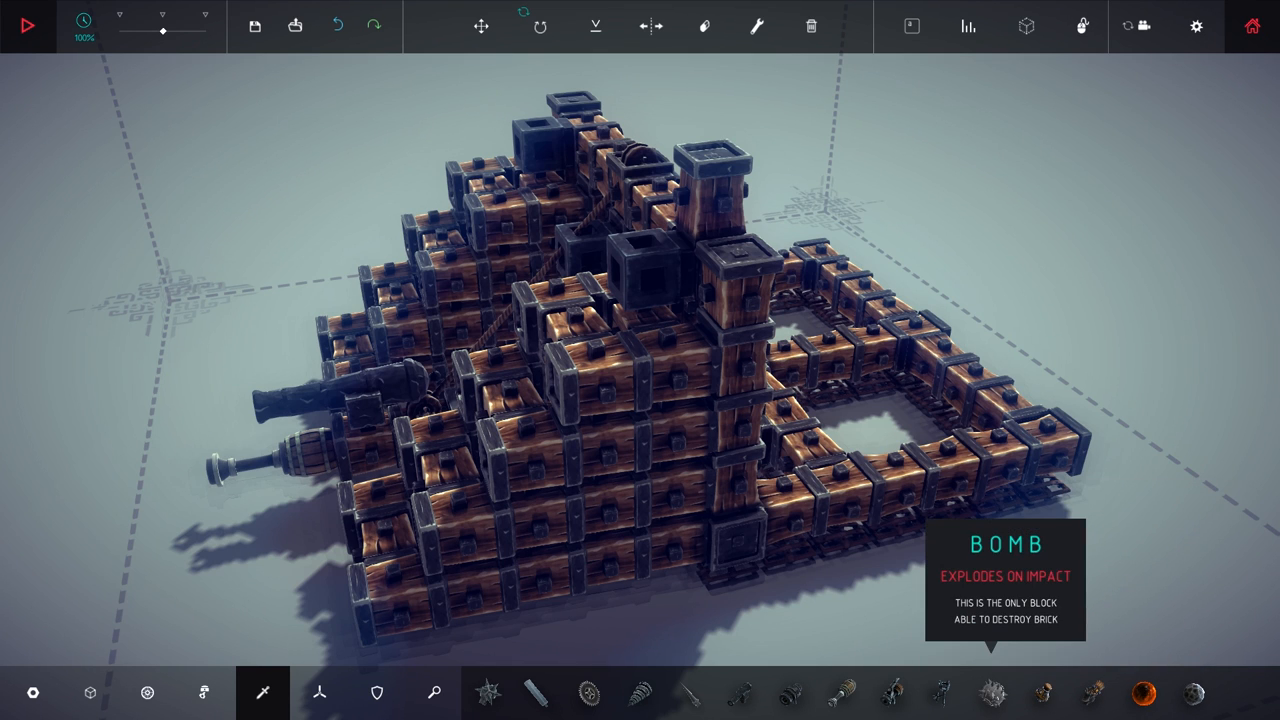
# Put bombs on the top corners, test-run until the machine explodes, then stop
pyautogui.click(993, 695)
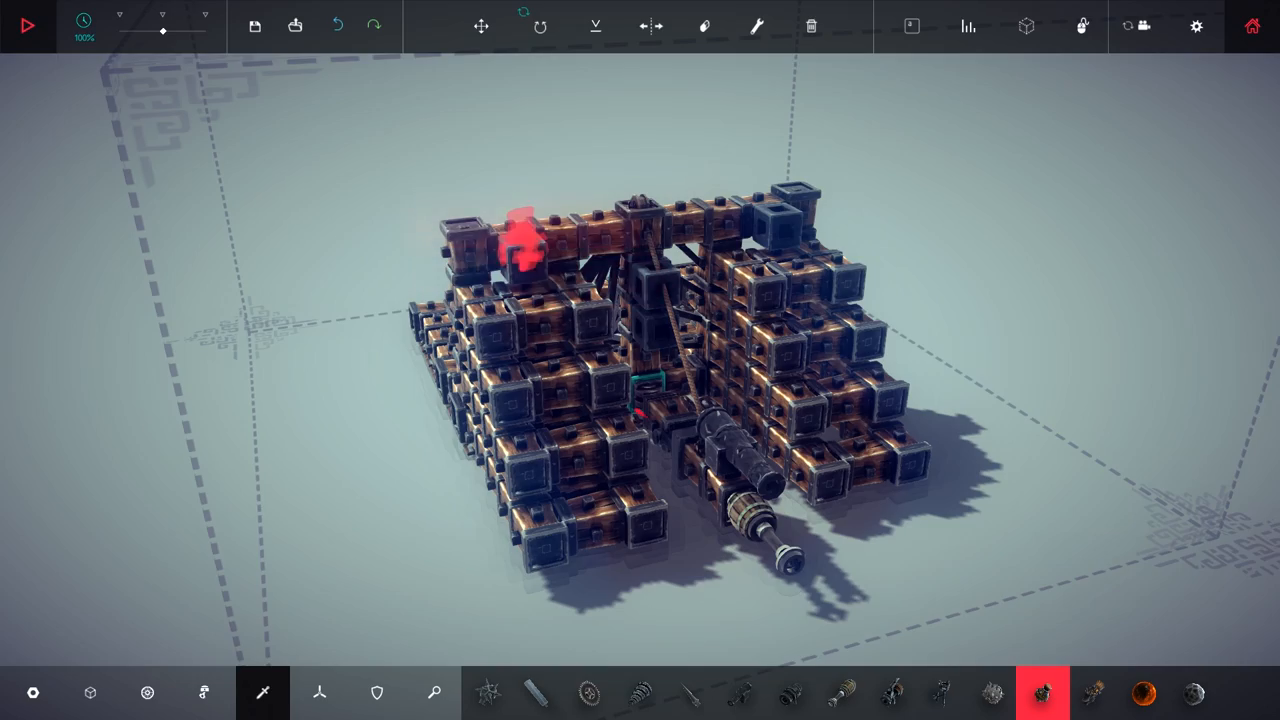
pyautogui.click(32, 25)
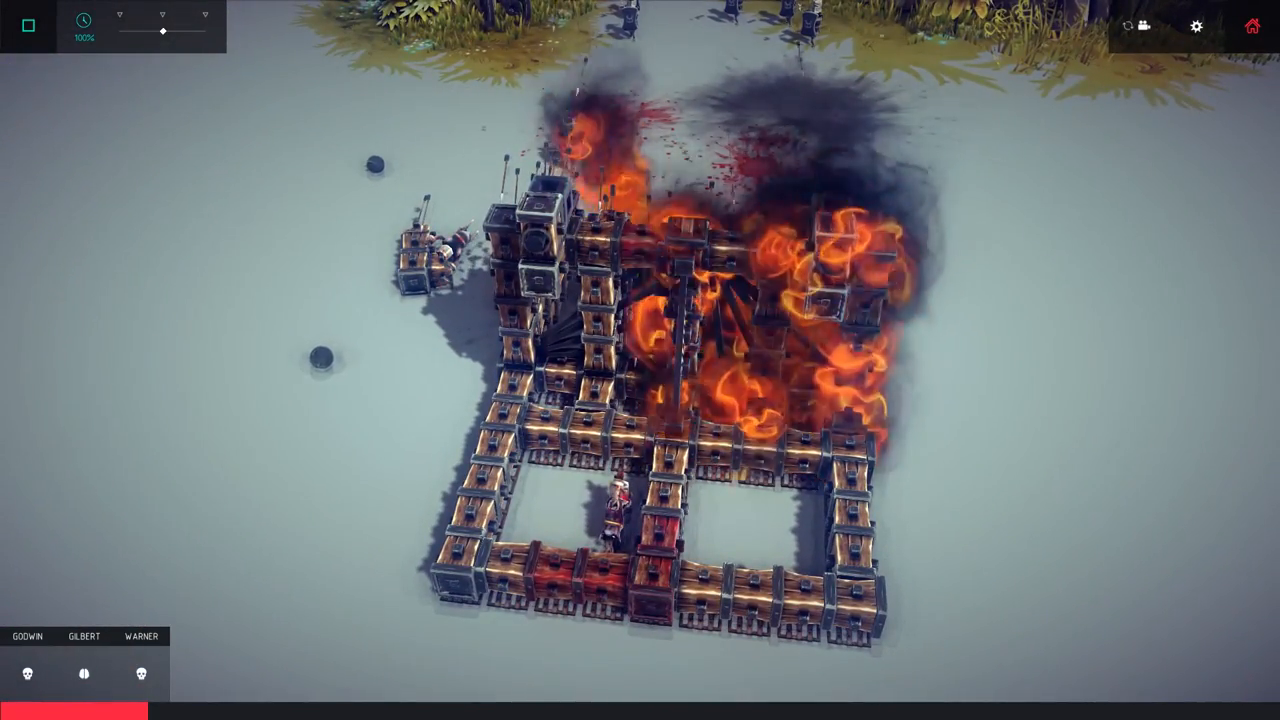
pyautogui.click(28, 26)
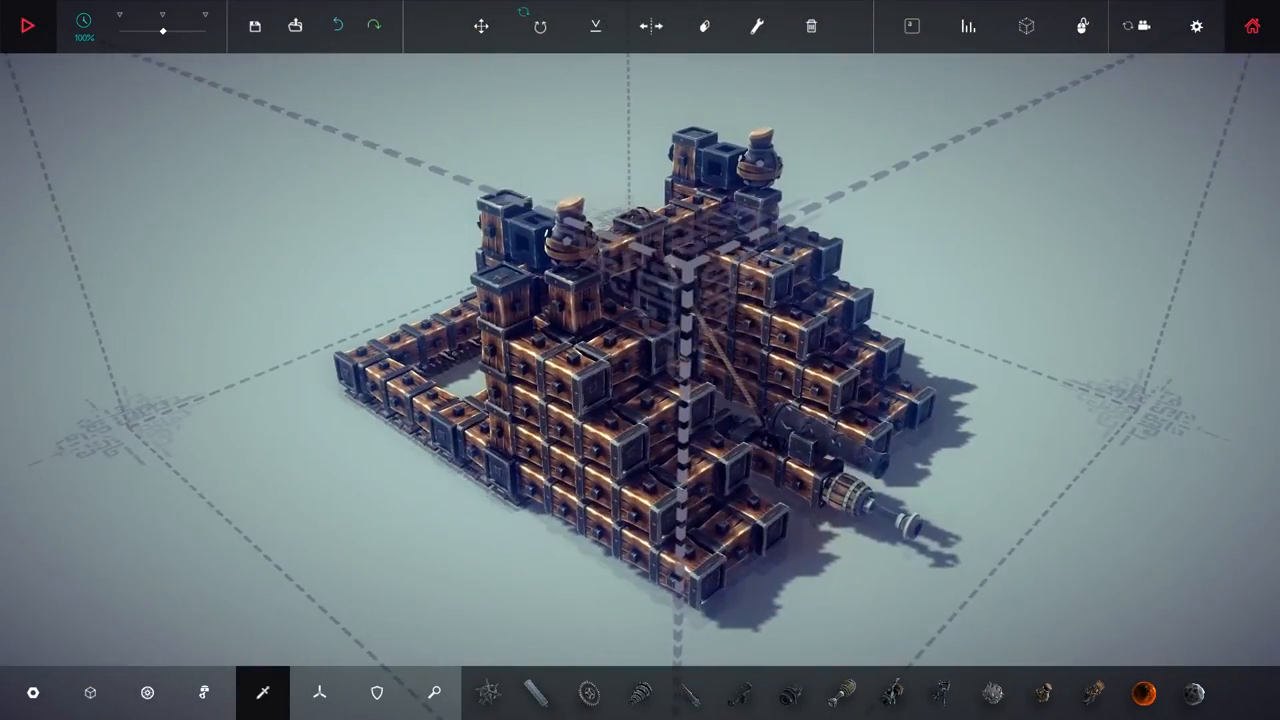